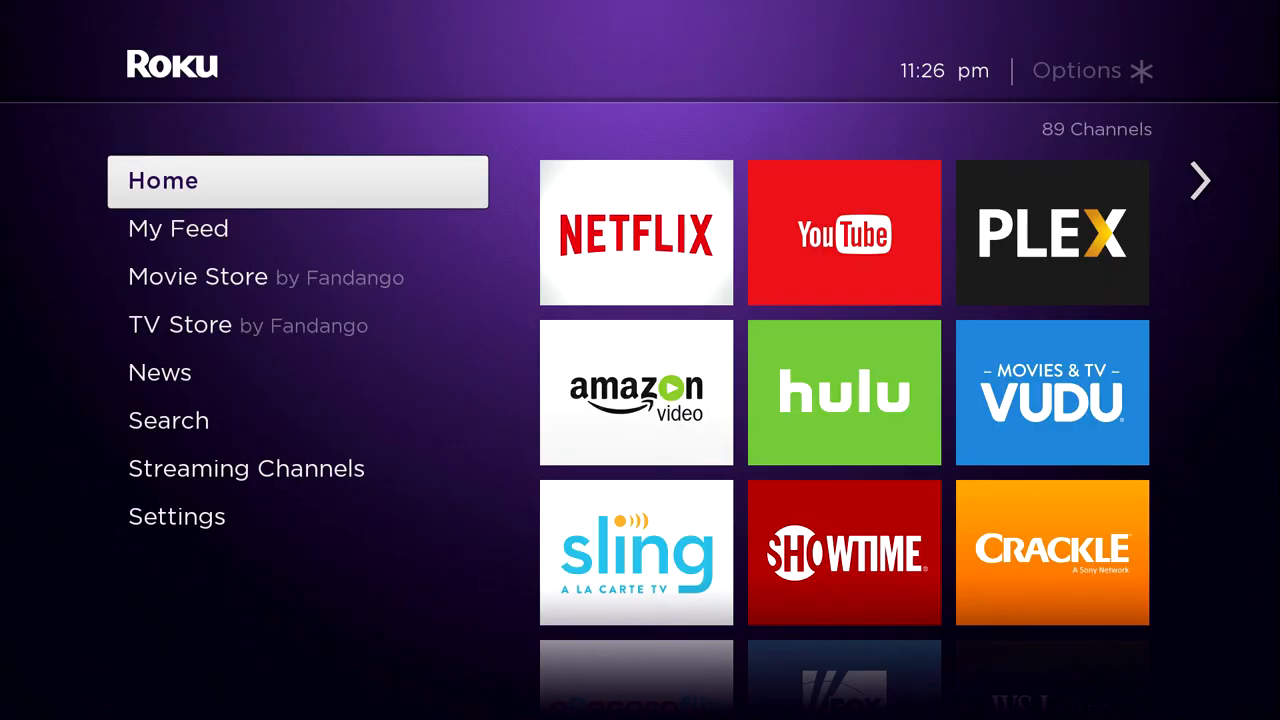
Show the Roku System settings with the last update check and update dates.
{"action": "left_click", "coordinate": [176, 516]}
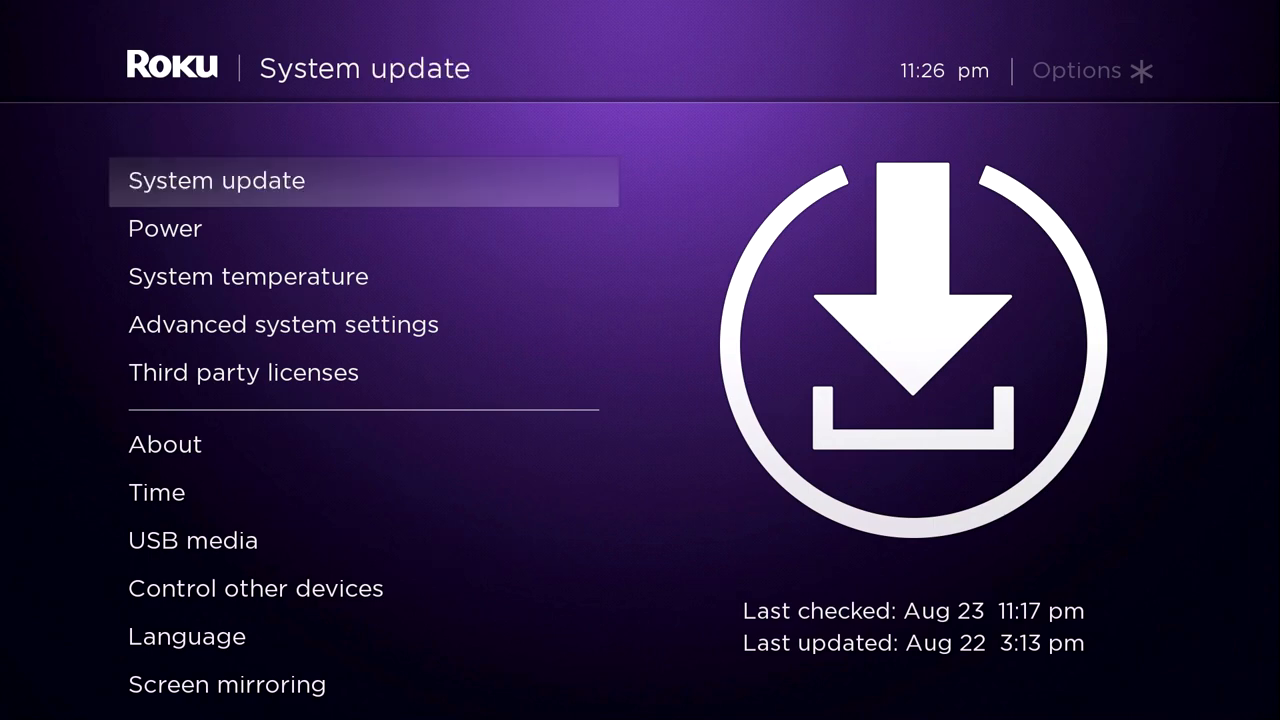
Run a manual System update check confirming the Roku software is up to date.
{"action": "left_click", "coordinate": [216, 180]}
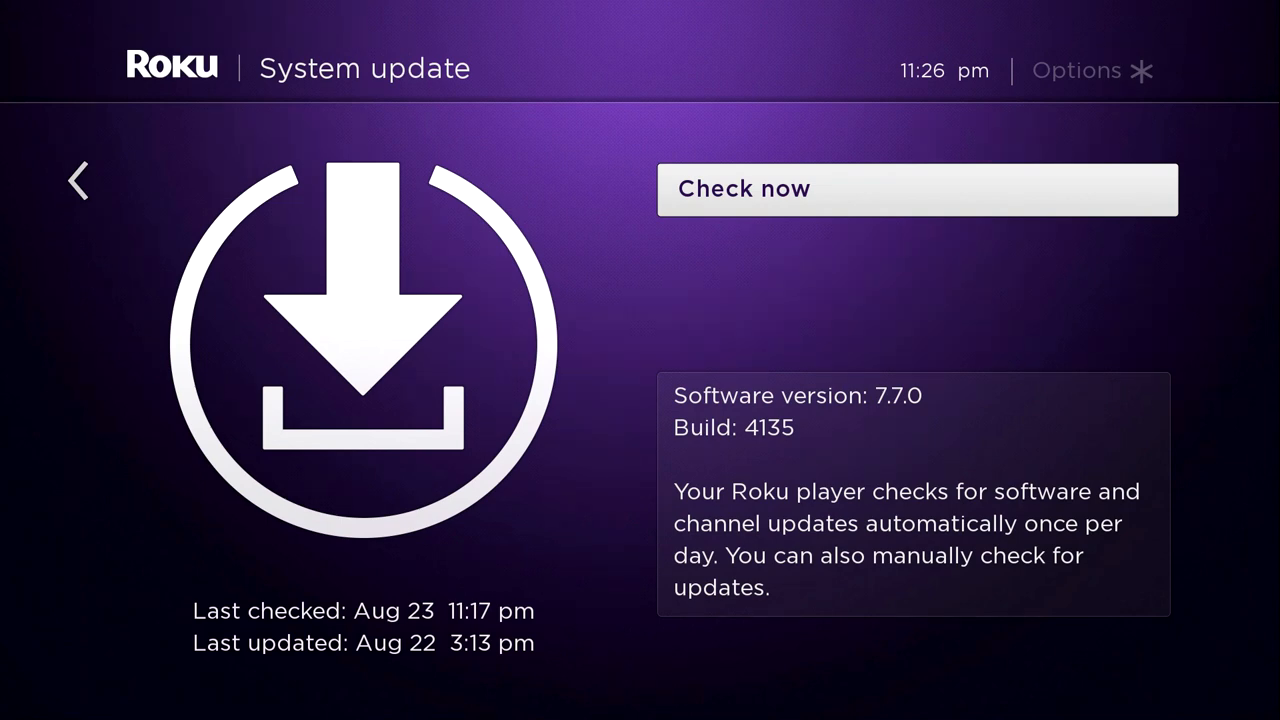
{"action": "left_click", "coordinate": [916, 188]}
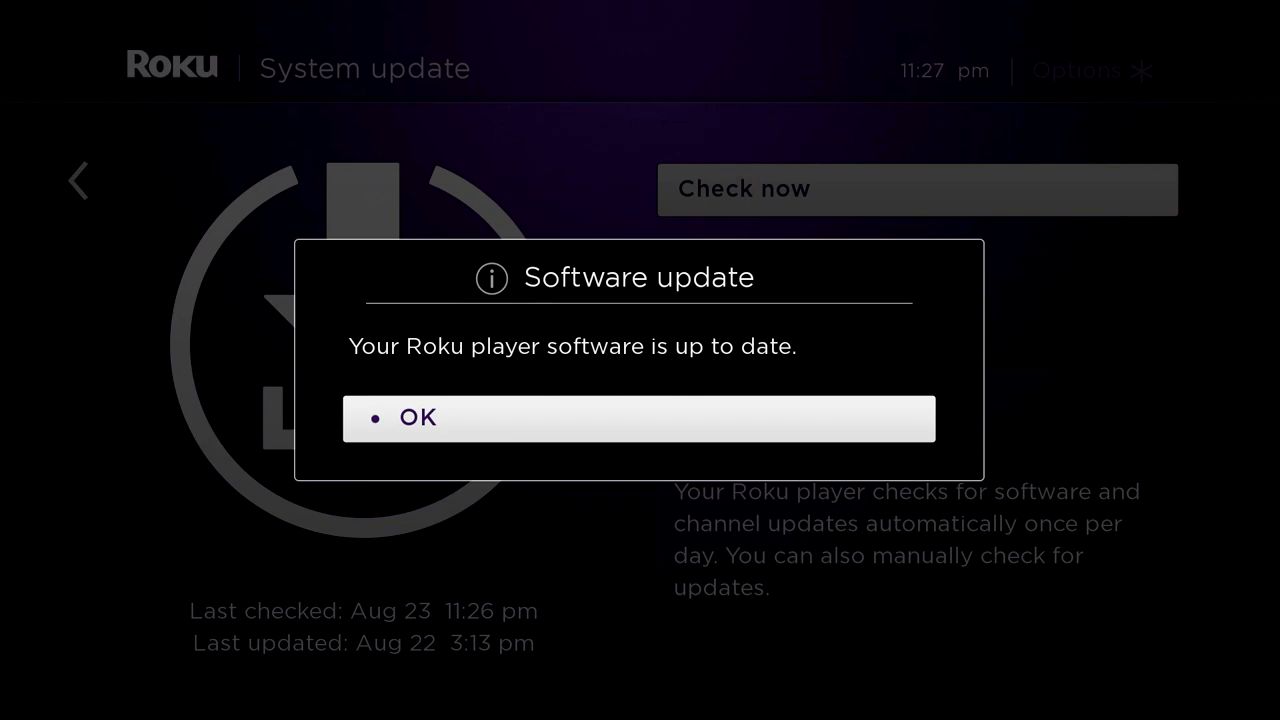
Dismiss the up-to-date message and launch the YouTube channel from Home.
{"action": "left_click", "coordinate": [640, 418]}
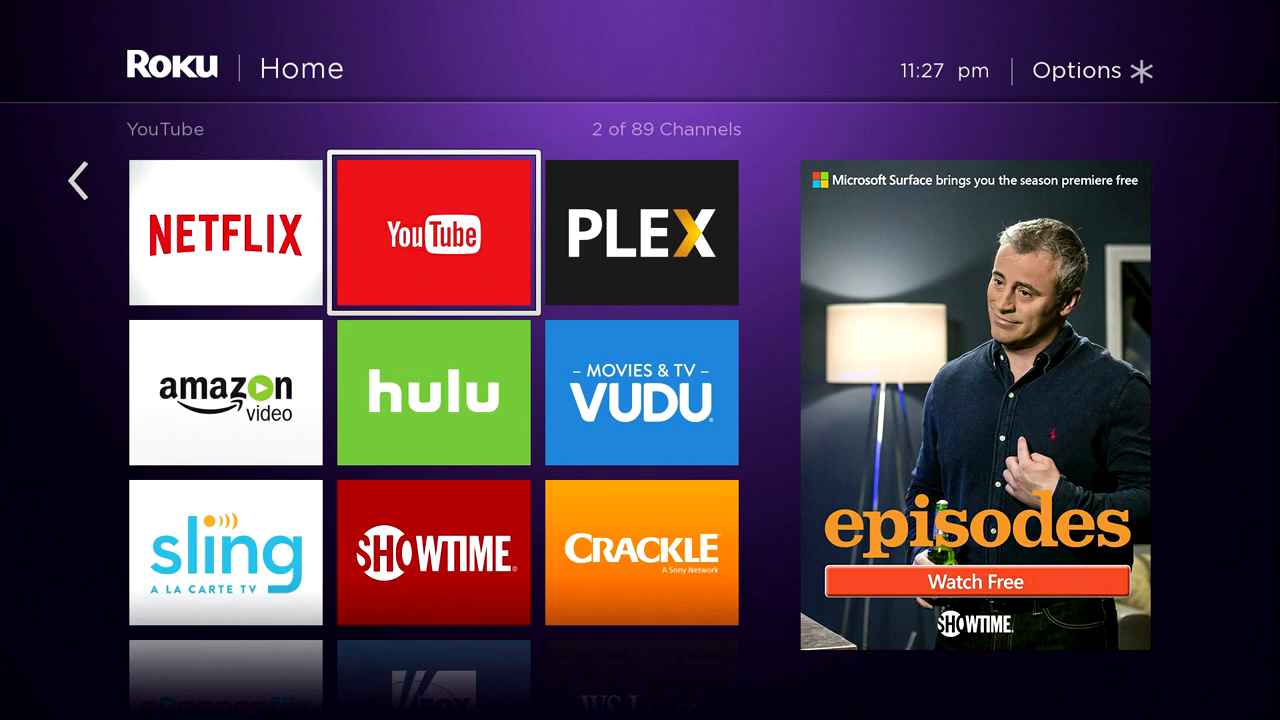
{"action": "left_click", "coordinate": [432, 232]}
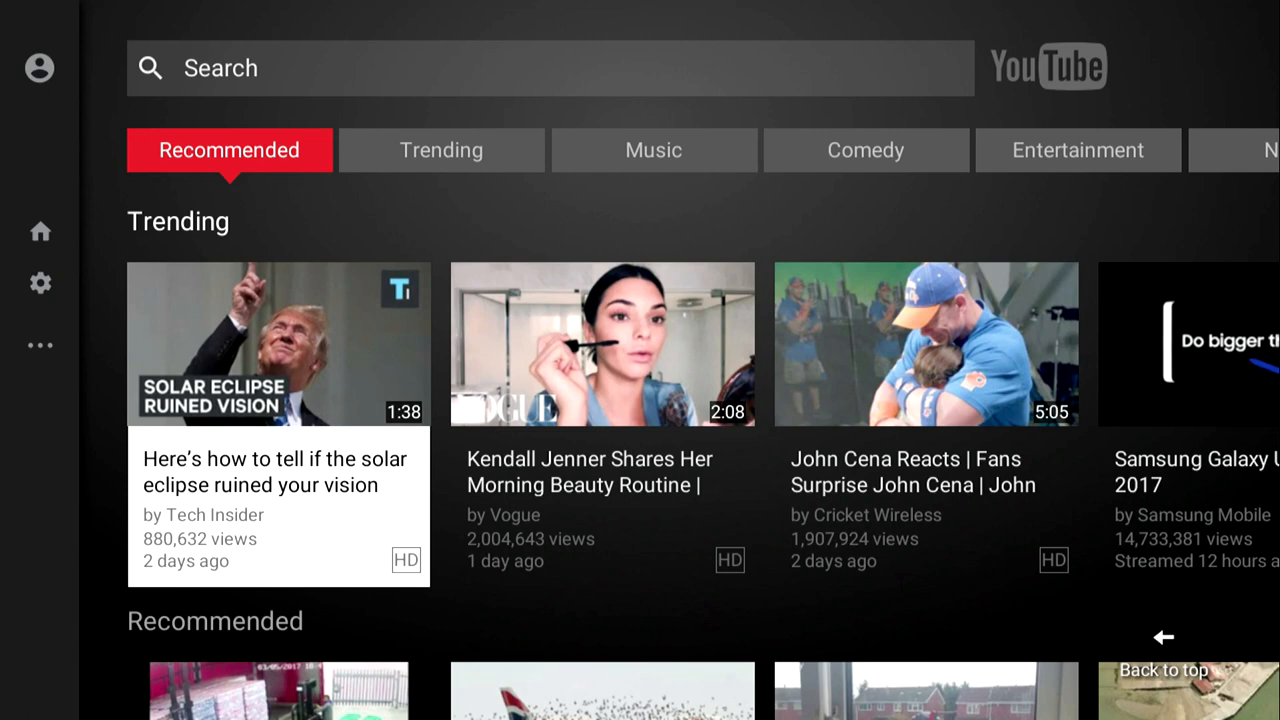
From the YouTube app's Settings, start Link TV and Phone using Link with TV Code.
{"action": "left_click", "coordinate": [40, 68]}
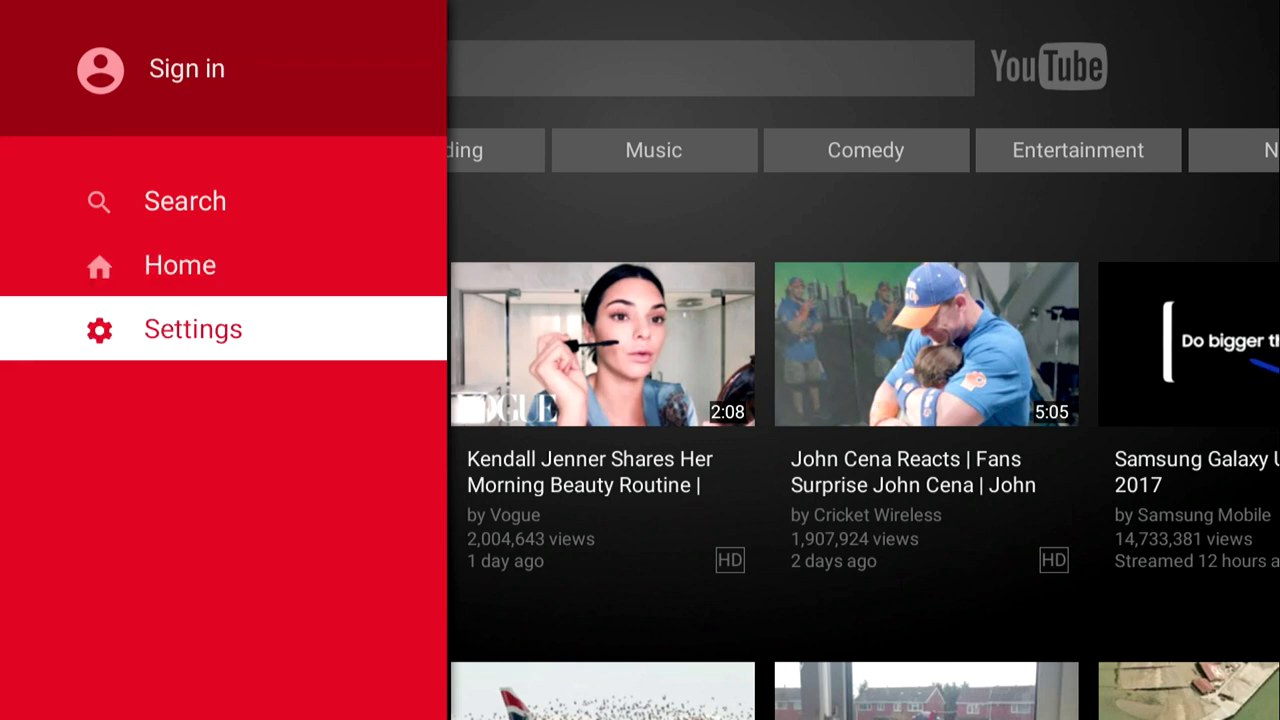
{"action": "left_click", "coordinate": [192, 328]}
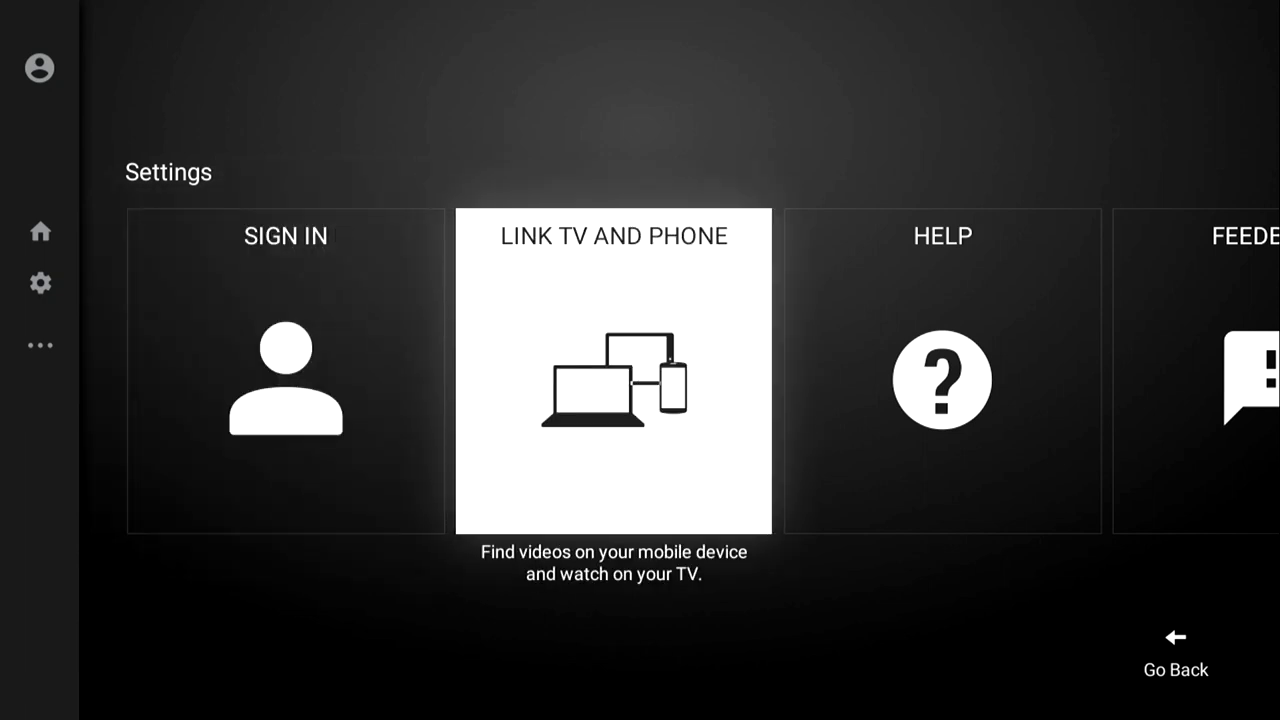
{"action": "left_click", "coordinate": [612, 370]}
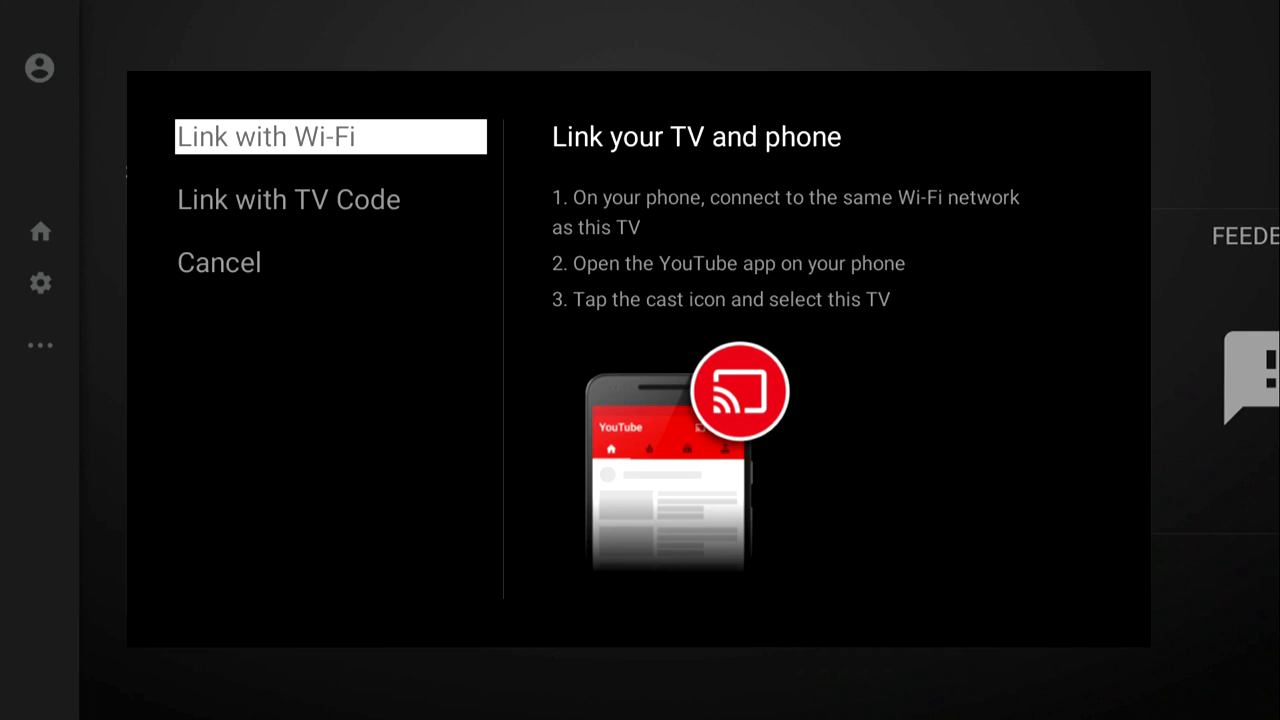
{"action": "left_click", "coordinate": [288, 200]}
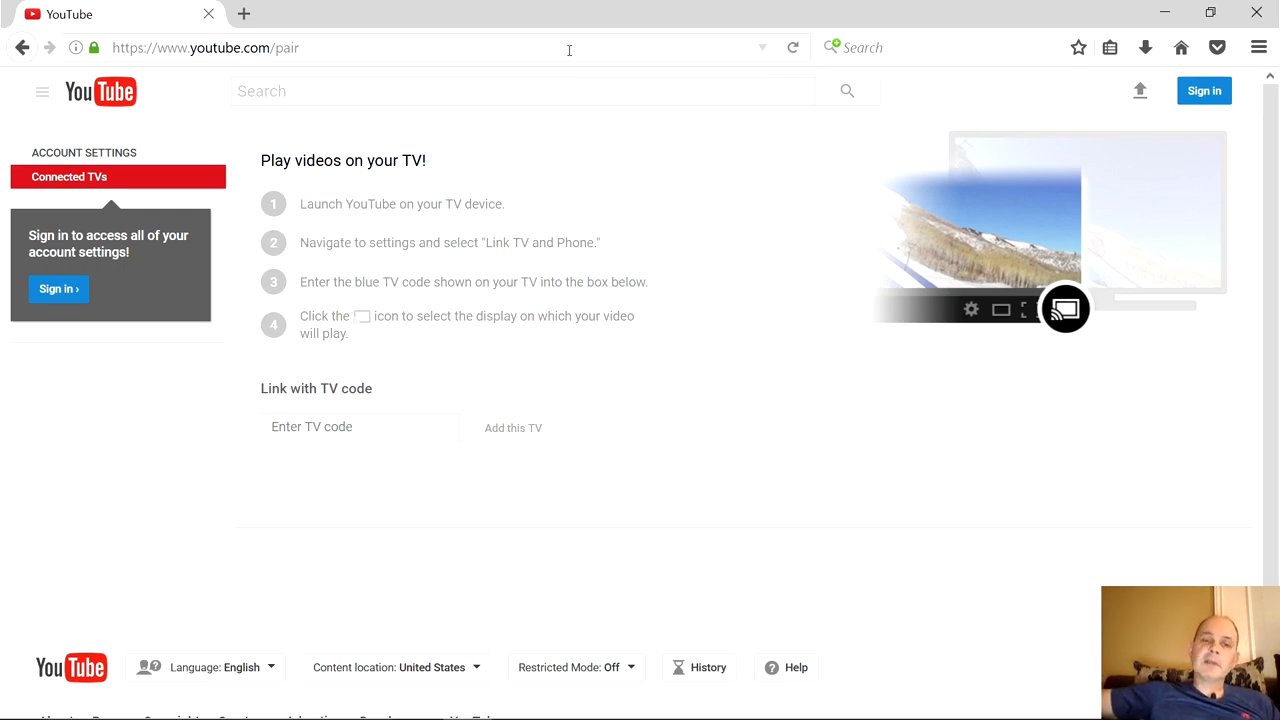
{"action": "mouse_move", "coordinate": [336, 418]}
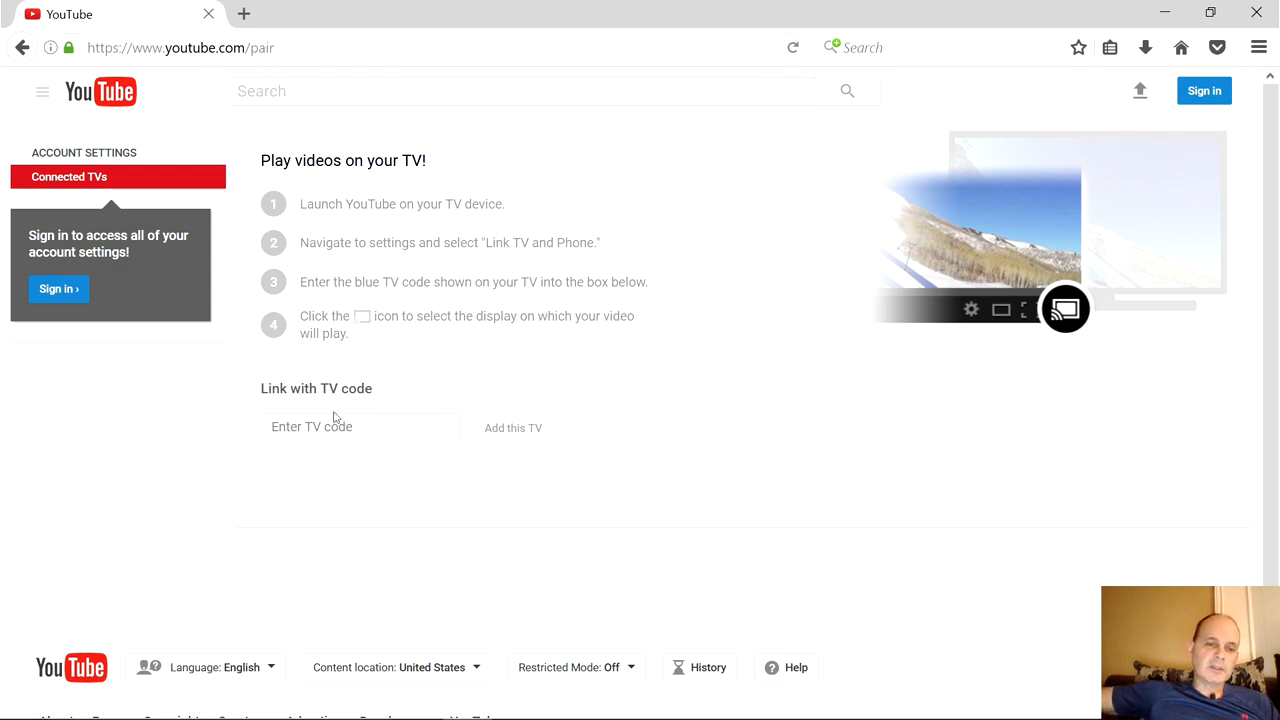
{"action": "left_click", "coordinate": [360, 428]}
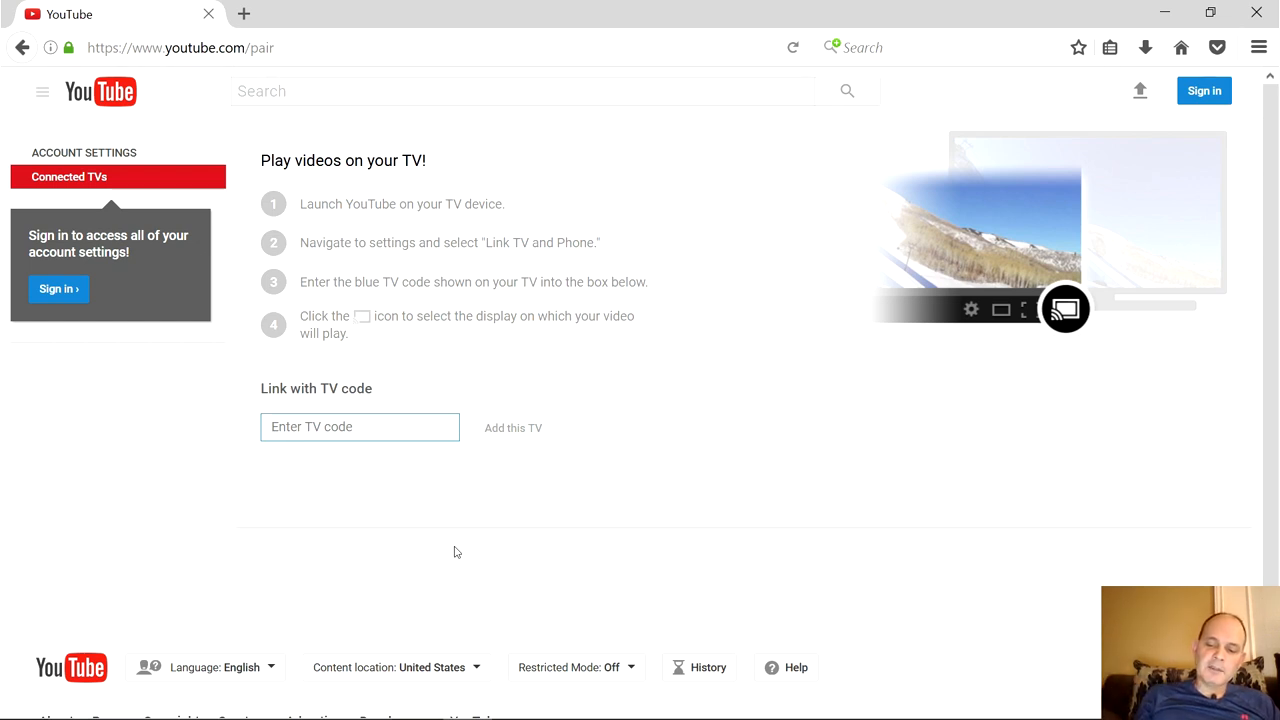
{"action": "type", "text": "616"}
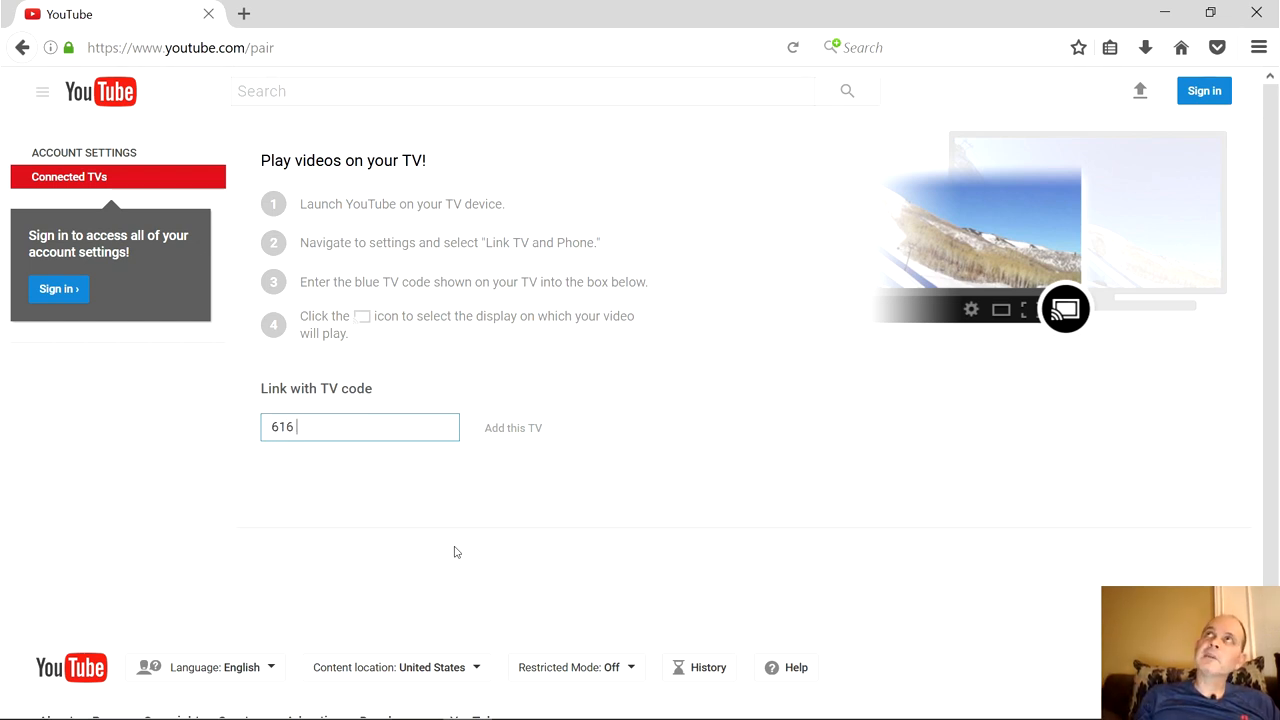
{"action": "type", "text": "10"}
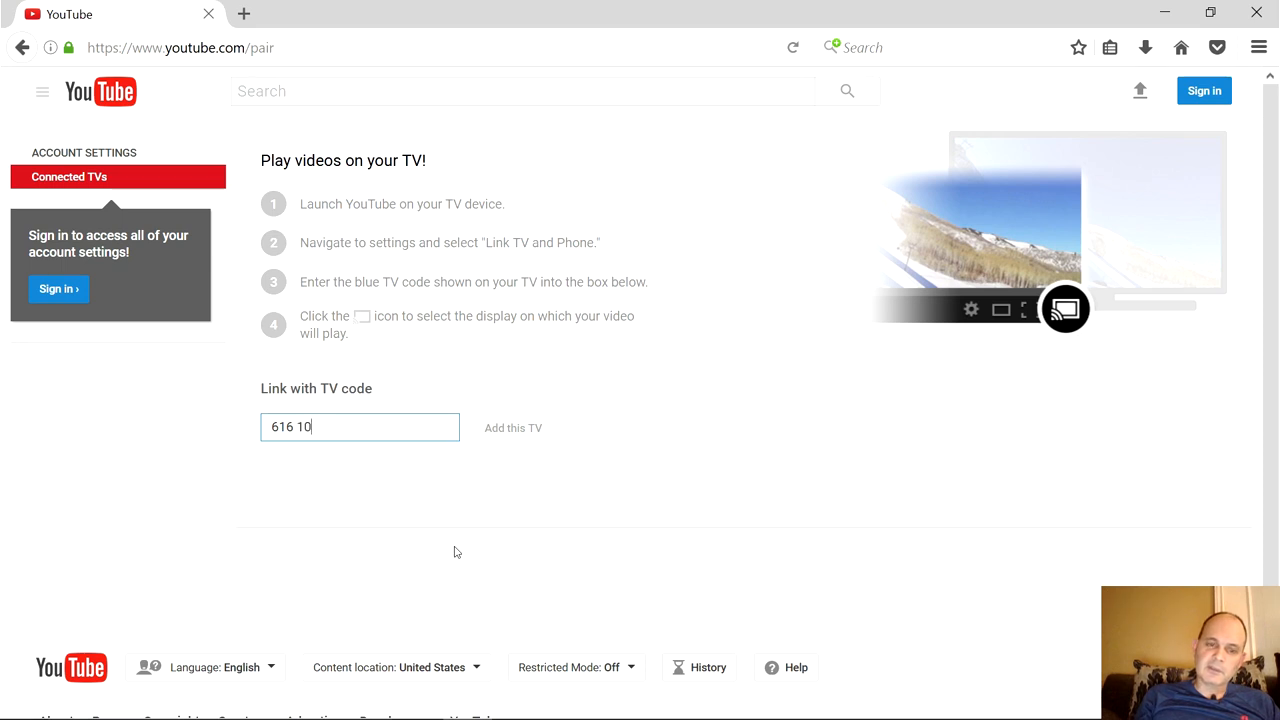
{"action": "type", "text": "8"}
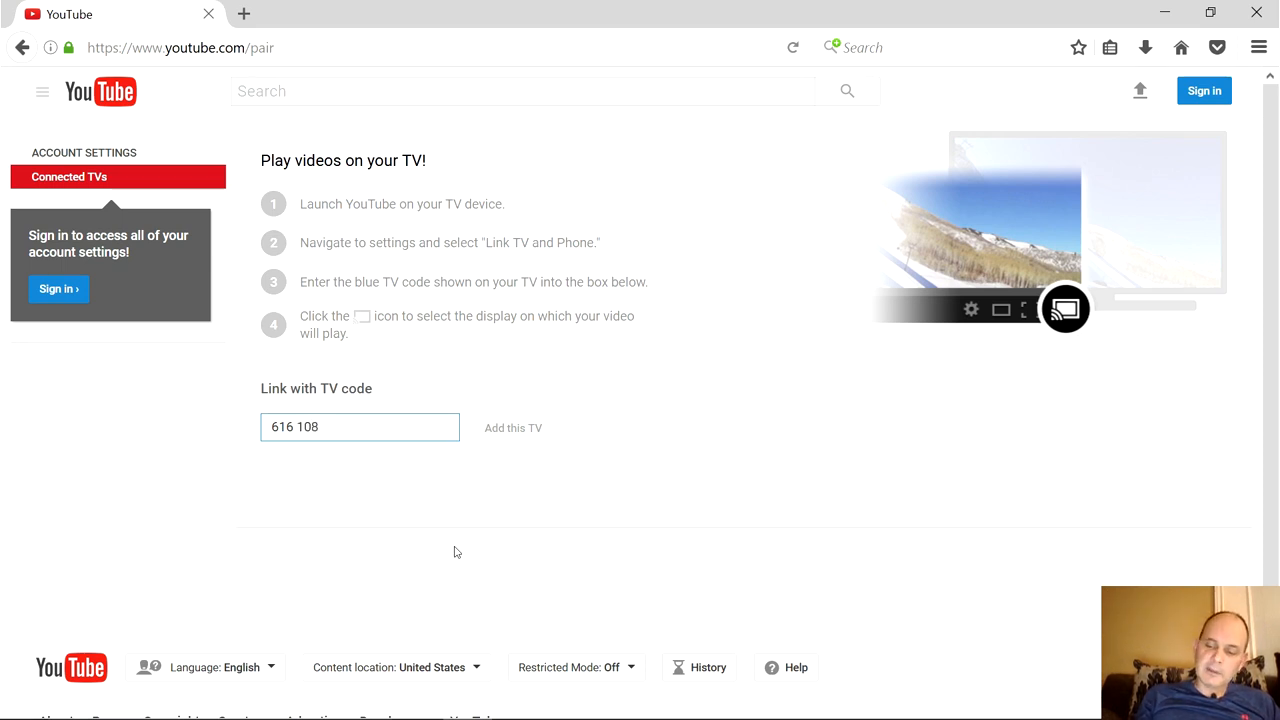
{"action": "type", "text": "96"}
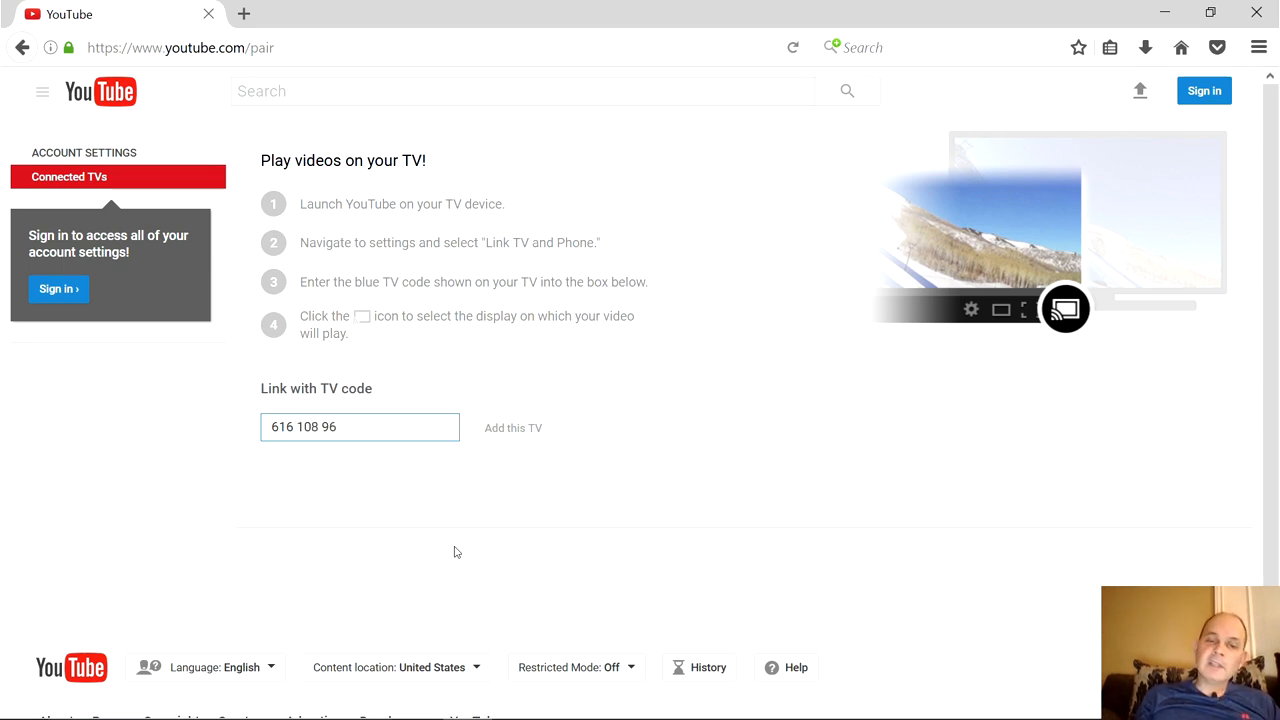
{"action": "type", "text": "6"}
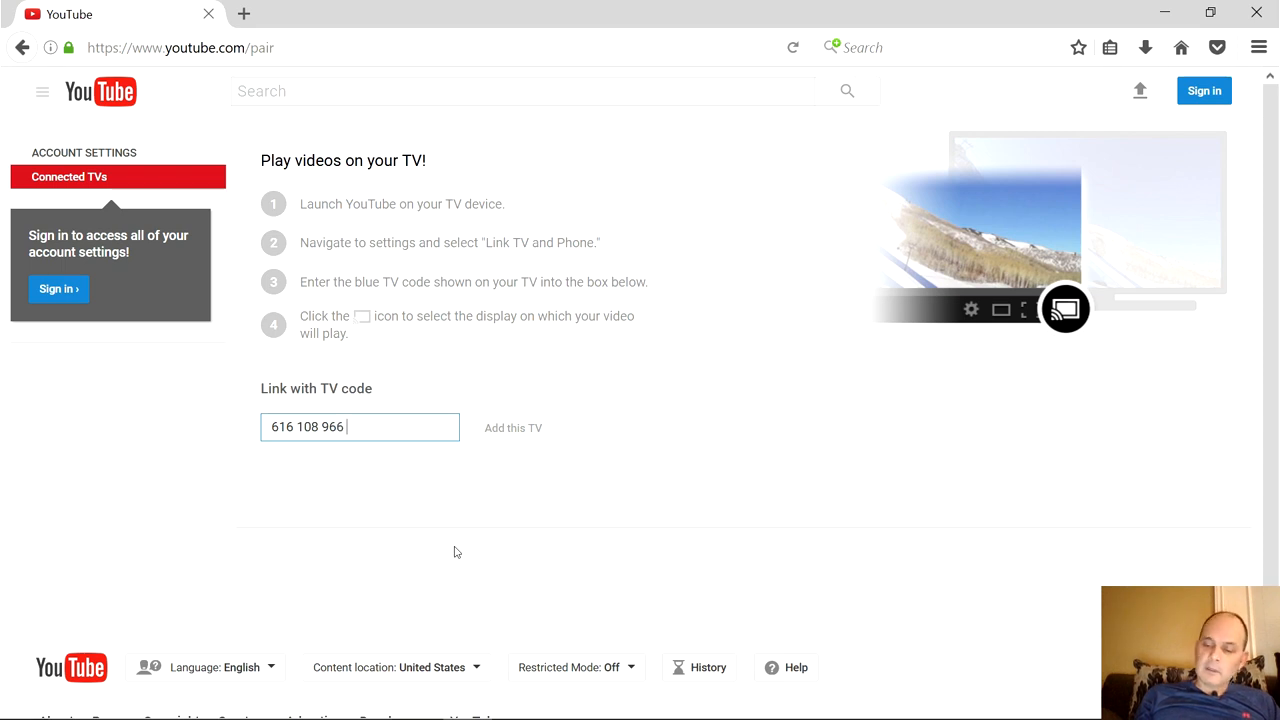
{"action": "type", "text": "503"}
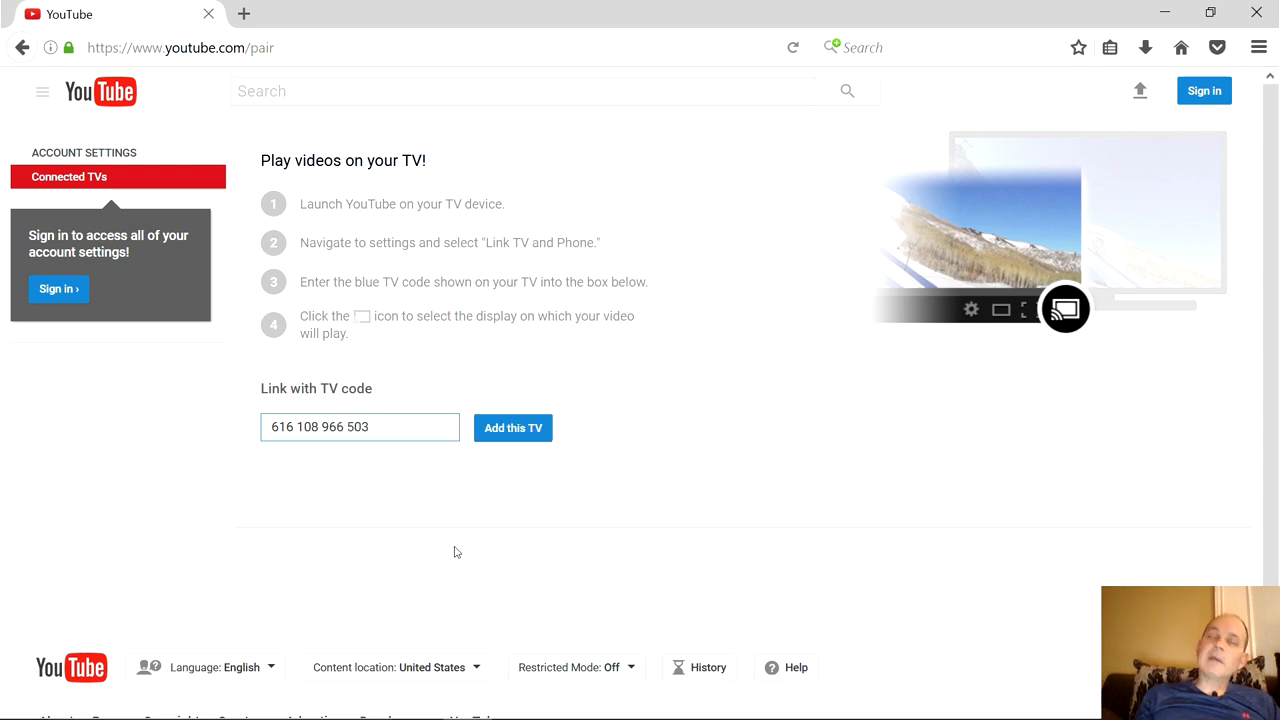
{"action": "mouse_move", "coordinate": [294, 520]}
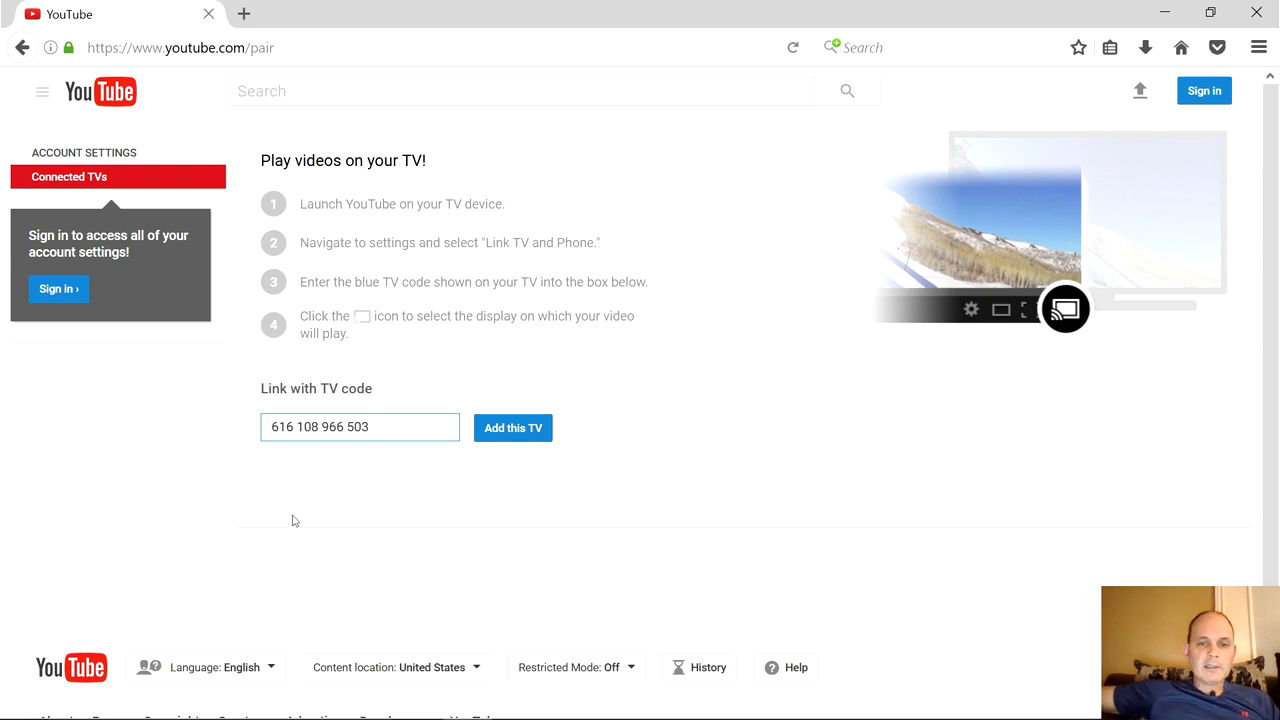
{"action": "mouse_move", "coordinate": [512, 428]}
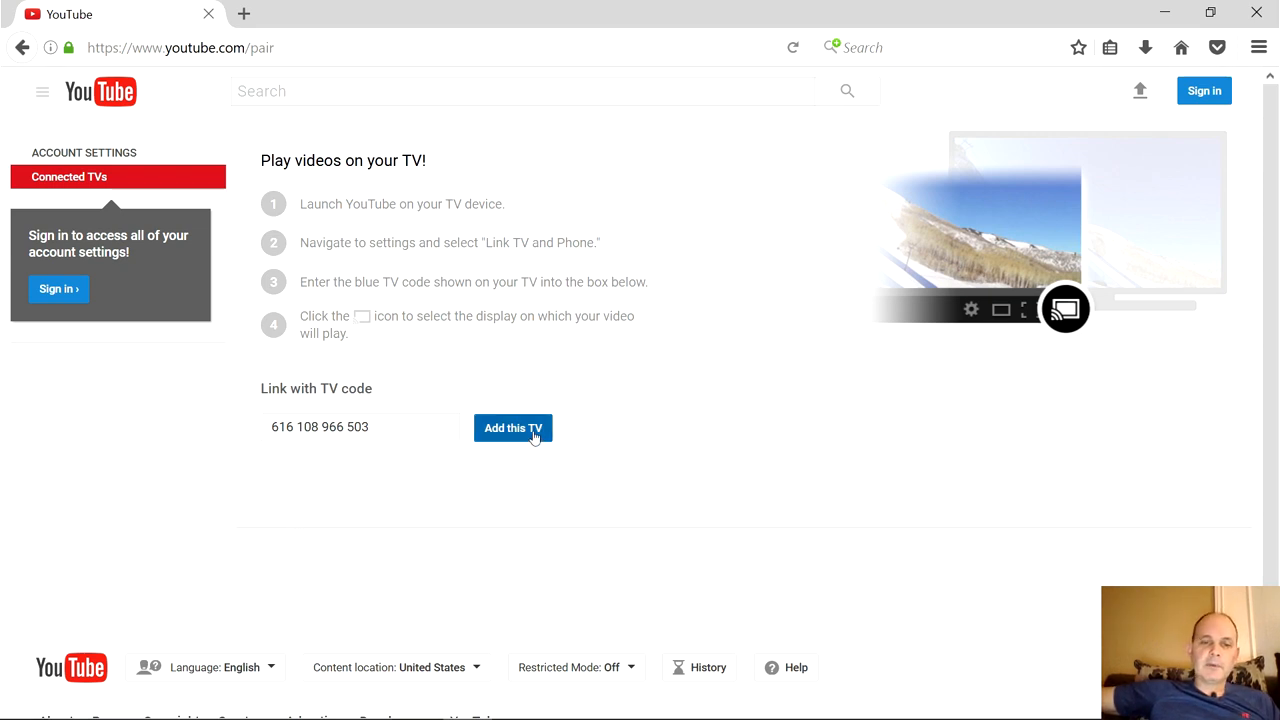
Add the TV, rename it 'RokuYoutube TV', and finish pairing.
{"action": "left_click", "coordinate": [512, 428]}
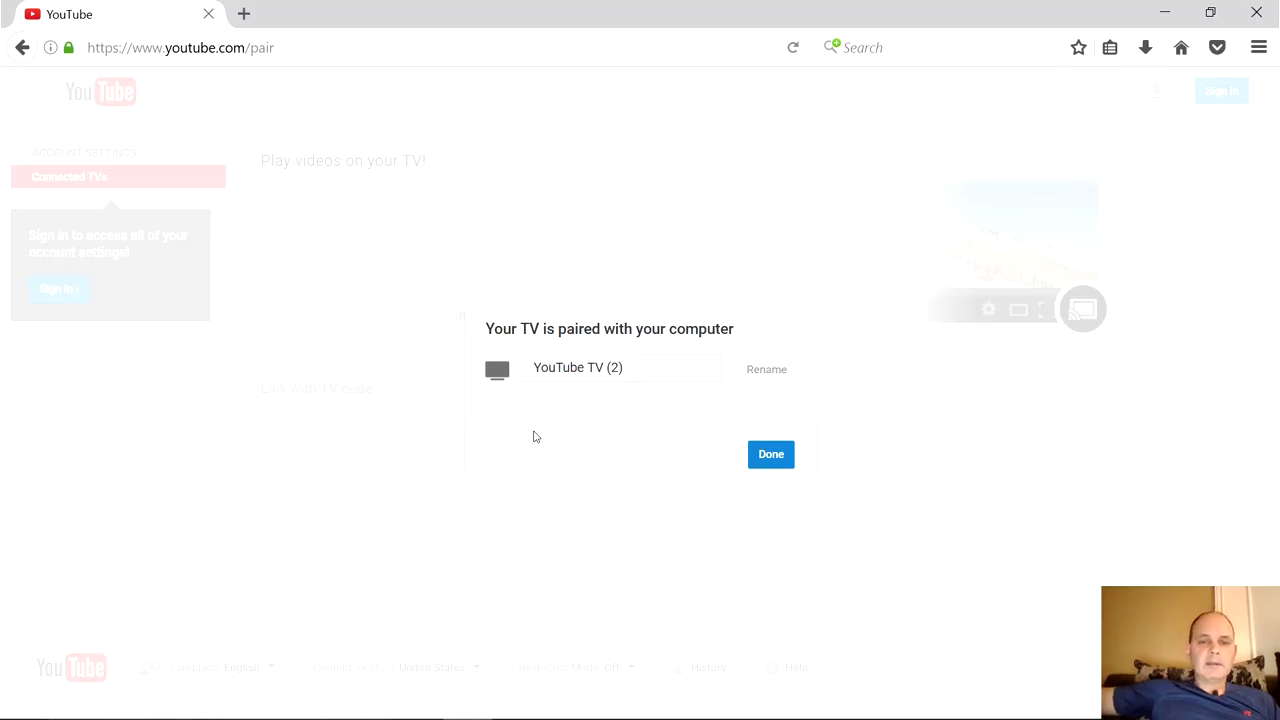
{"action": "mouse_move", "coordinate": [650, 356]}
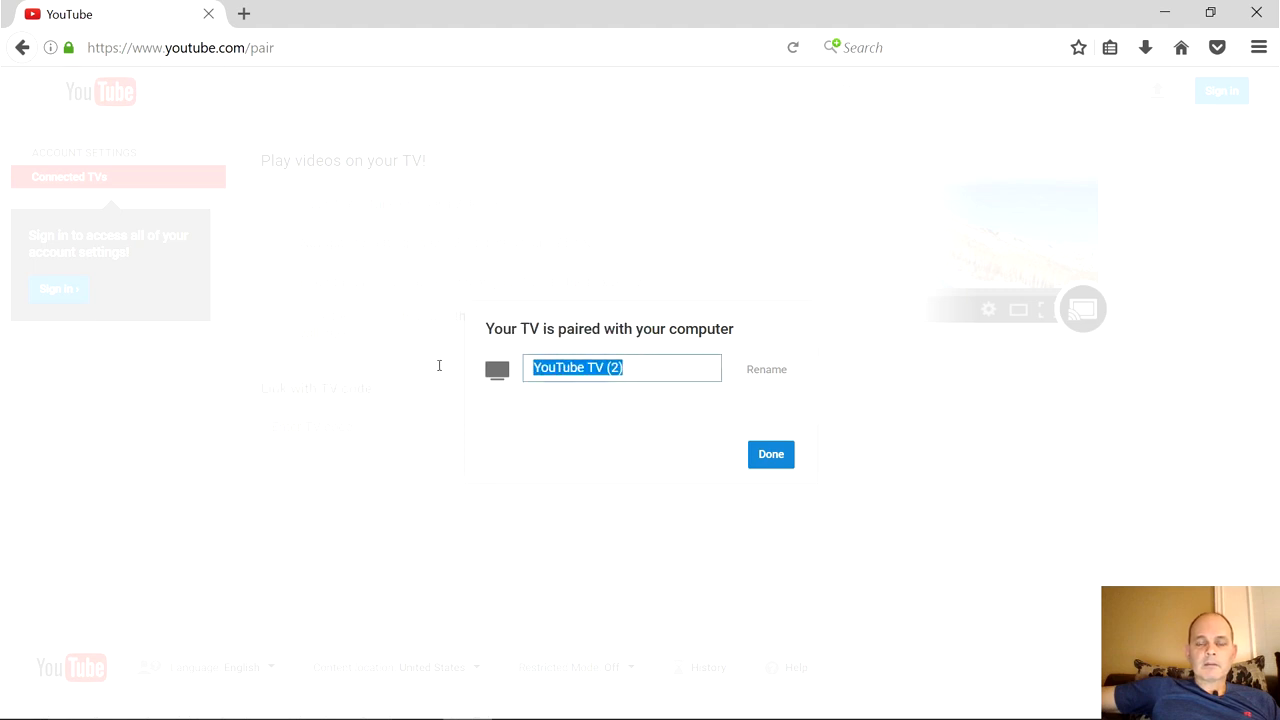
{"action": "mouse_move", "coordinate": [660, 412]}
{"action": "type", "text": "\\"}
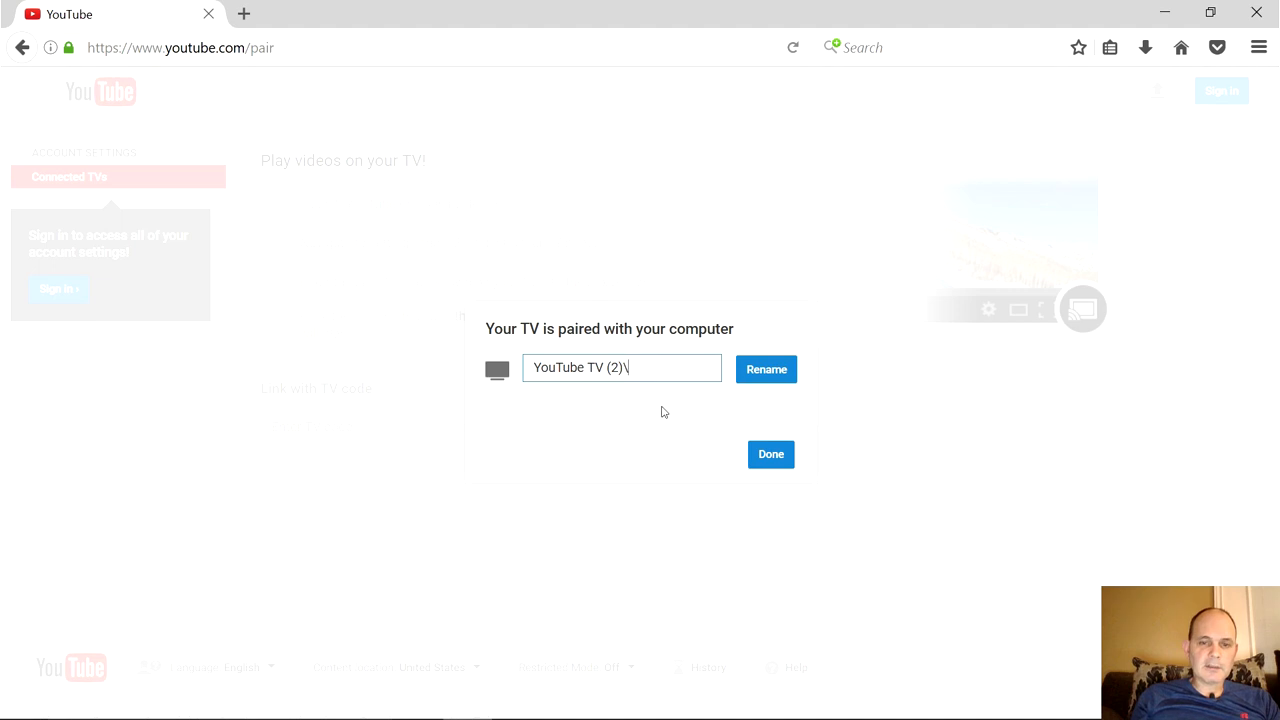
{"action": "key", "text": "Backspace"}
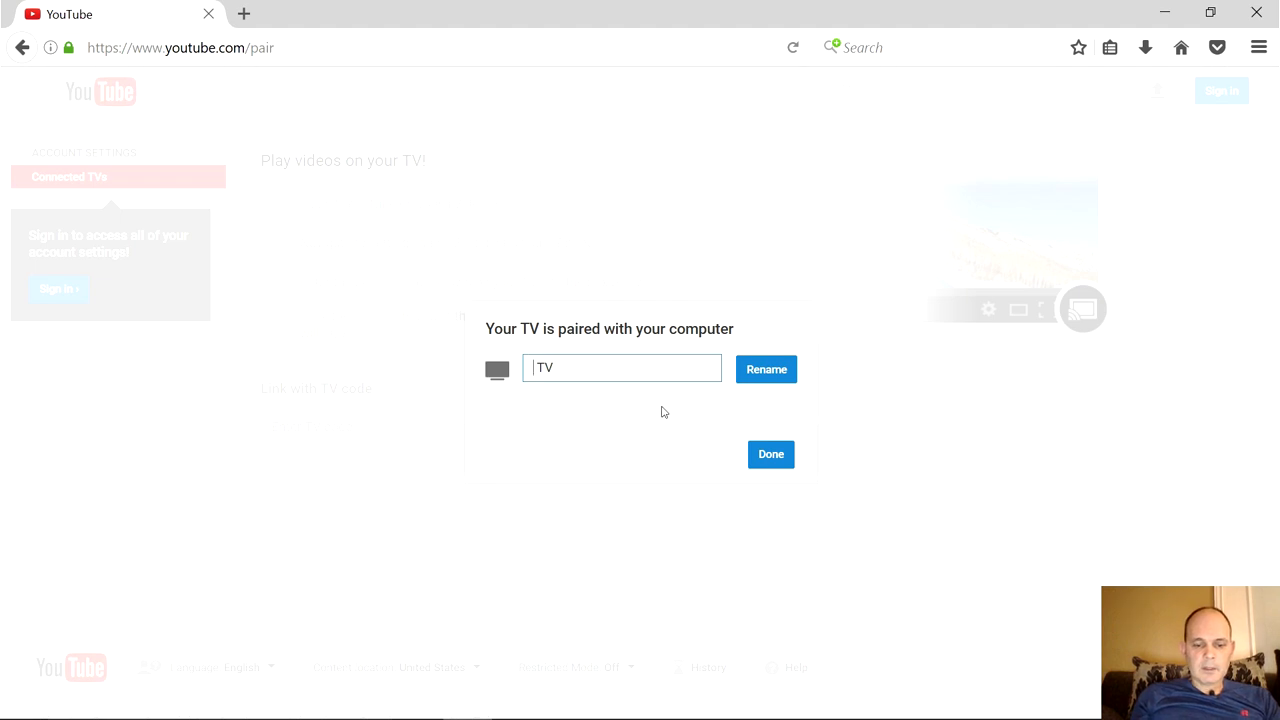
{"action": "type", "text": "Roku"}
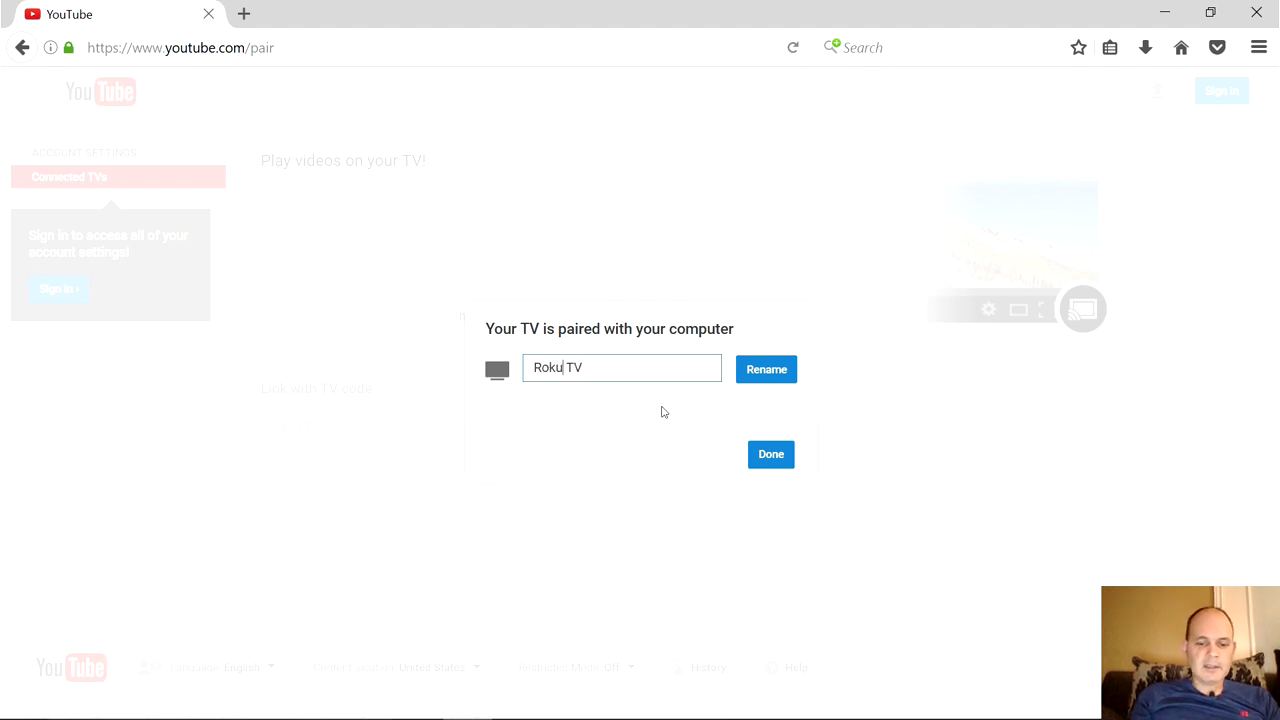
{"action": "type", "text": "Youtbe"}
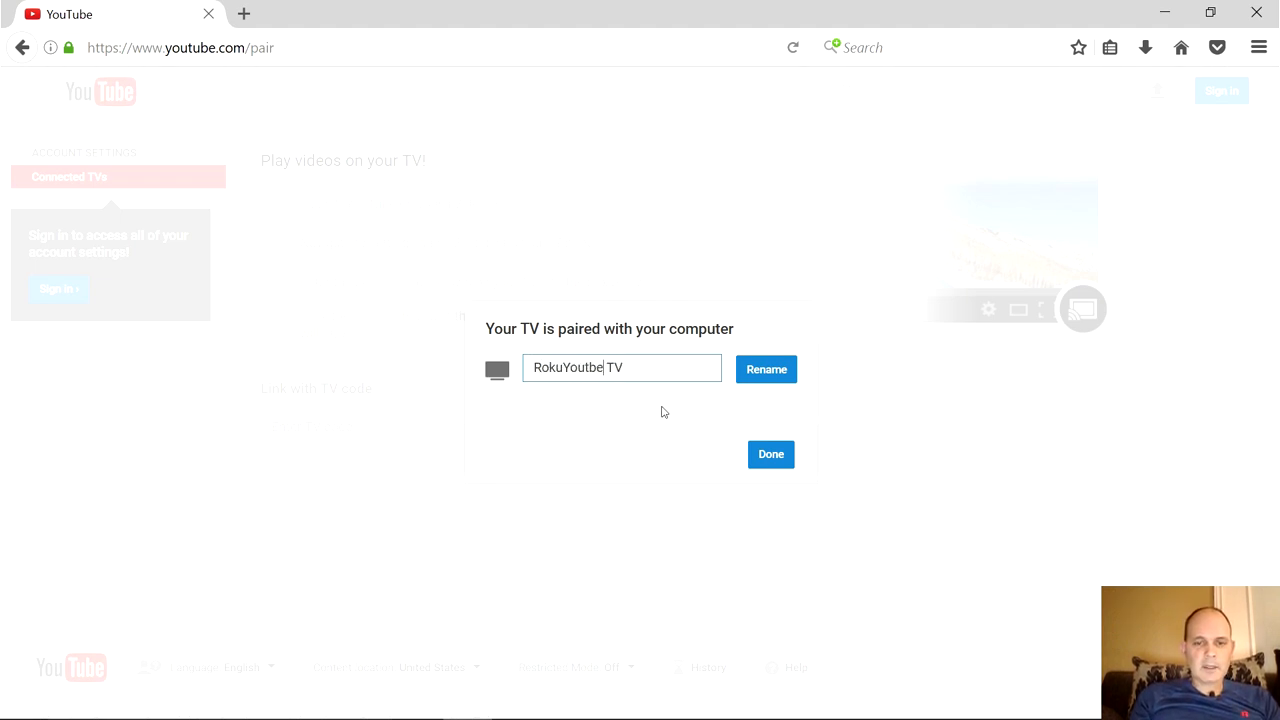
{"action": "key", "text": "Backspace"}
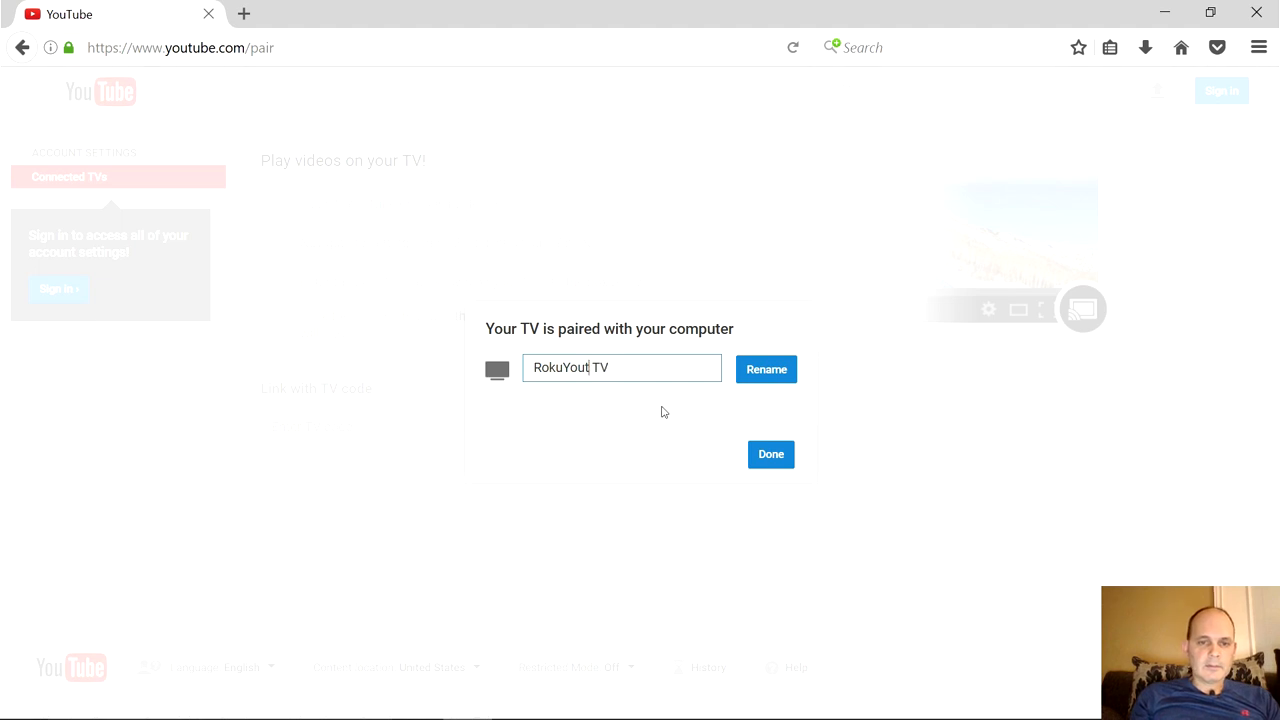
{"action": "type", "text": "u"}
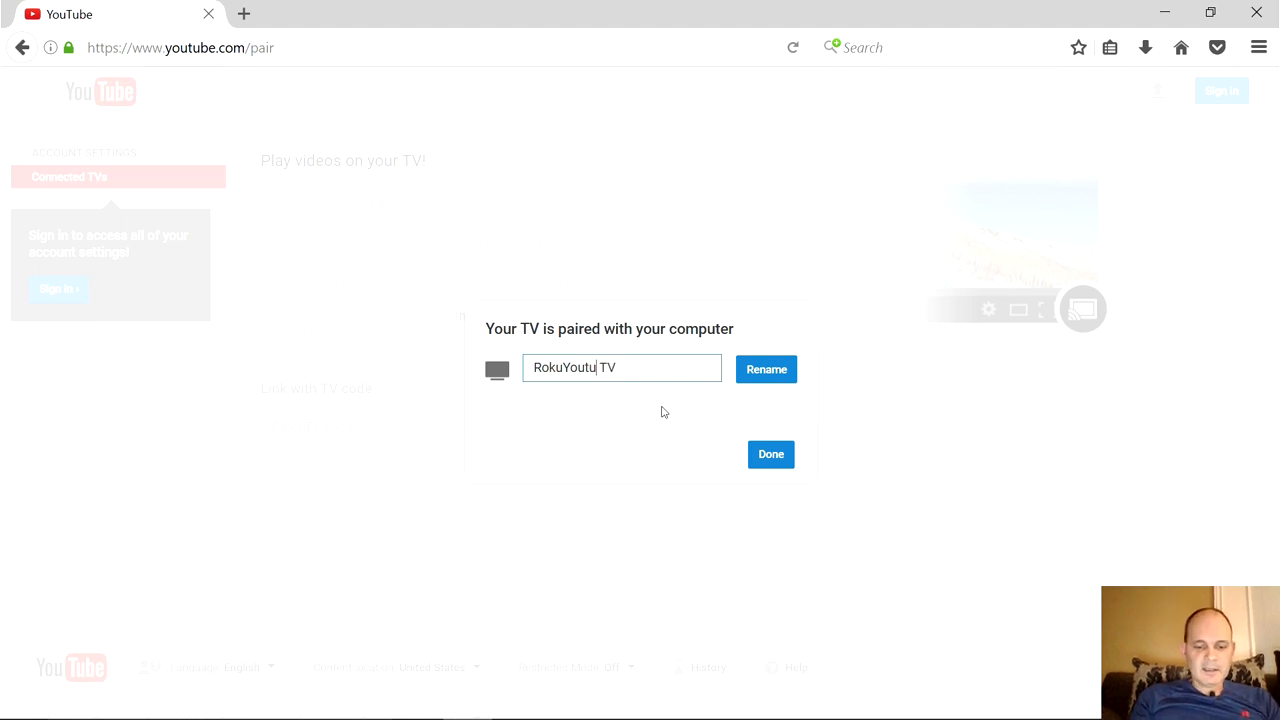
{"action": "type", "text": "be"}
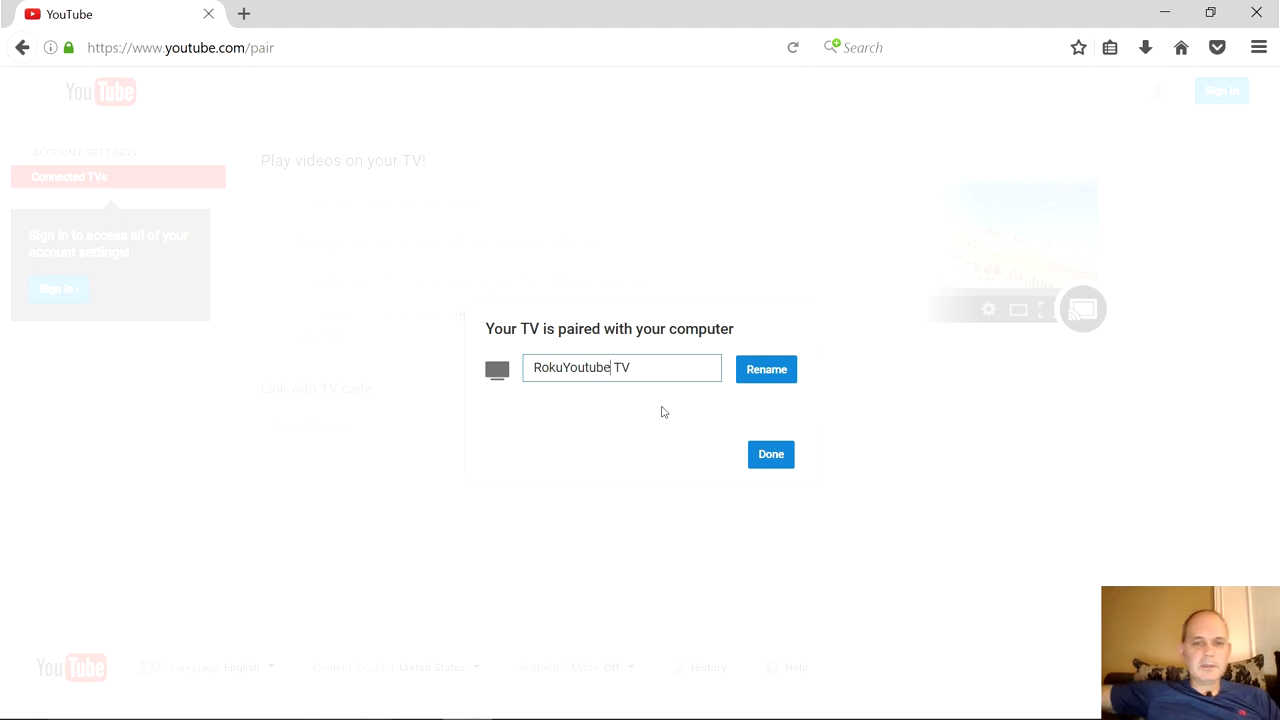
{"action": "left_click", "coordinate": [766, 368]}
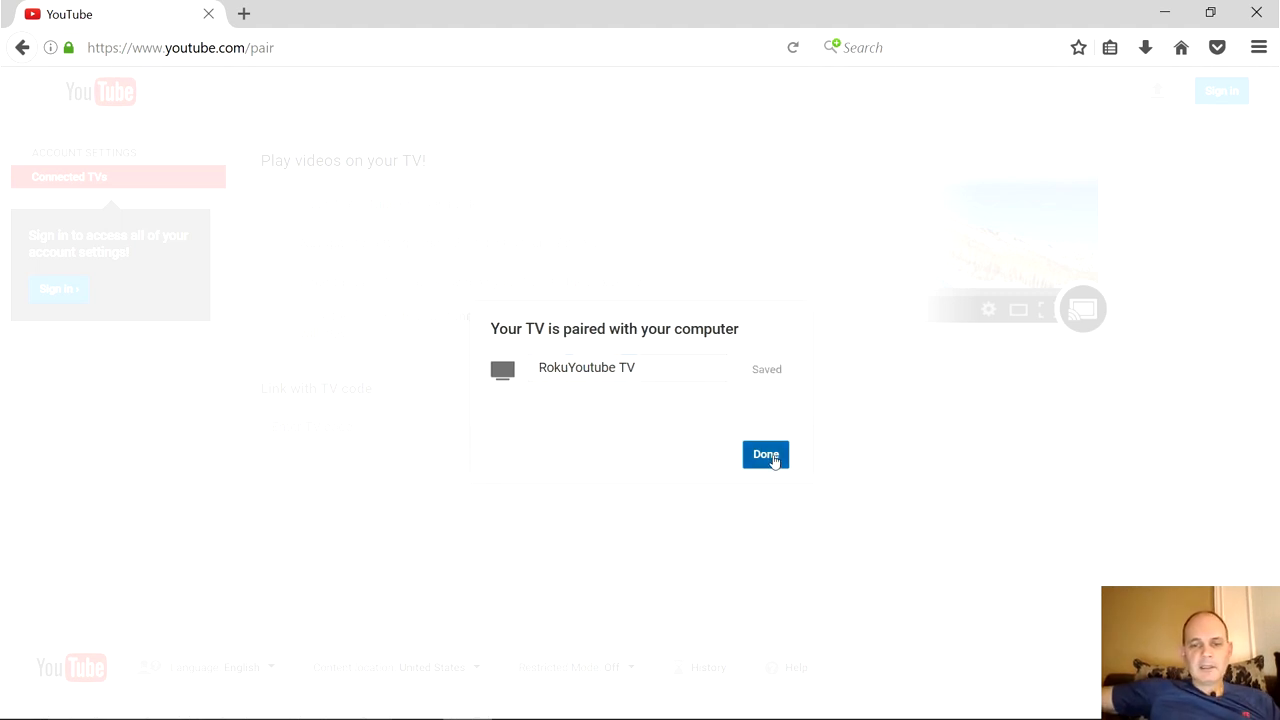
{"action": "left_click", "coordinate": [764, 454]}
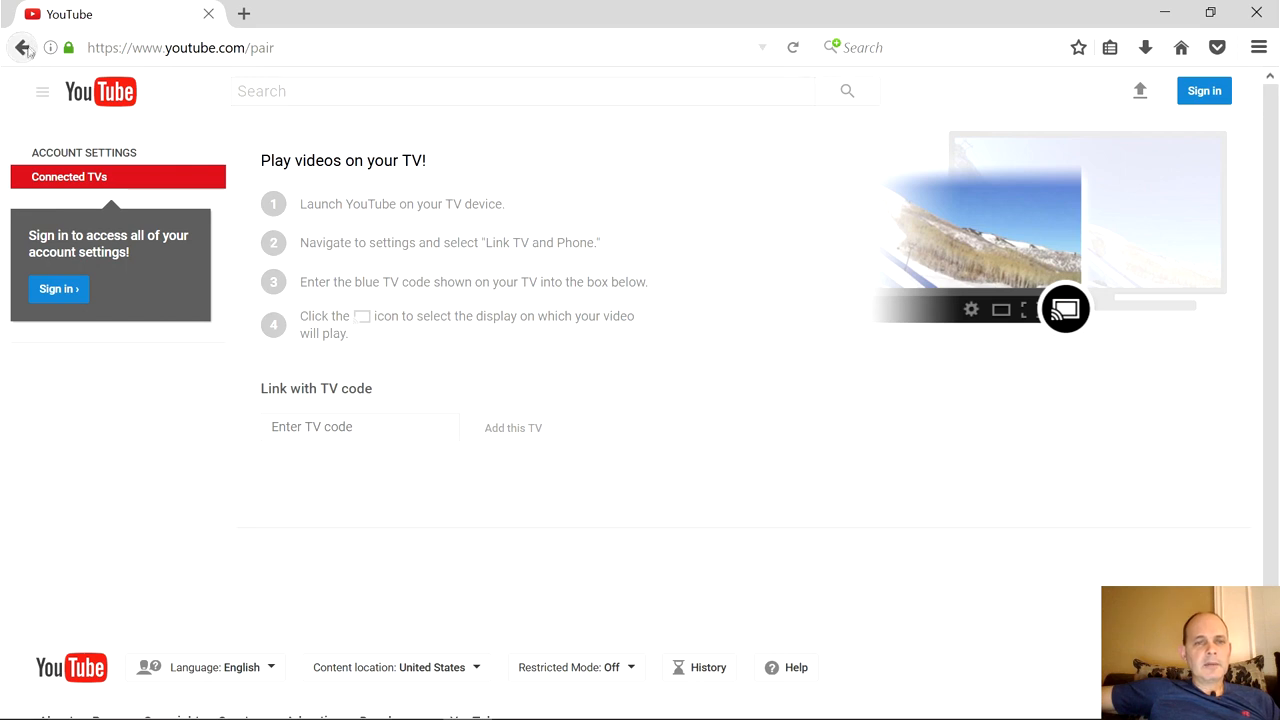
{"action": "mouse_move", "coordinate": [22, 48]}
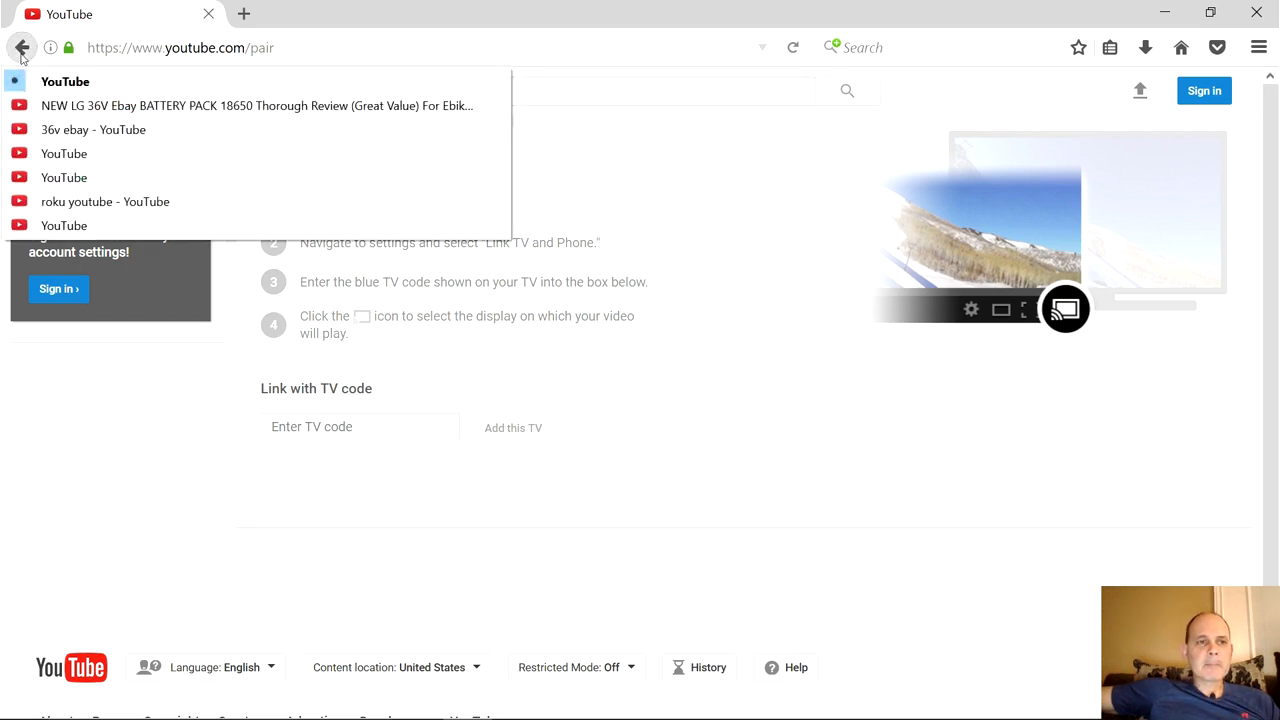
Reopen the LG 36V battery pack review and play it on RokuYoutube TV.
{"action": "left_click", "coordinate": [256, 104]}
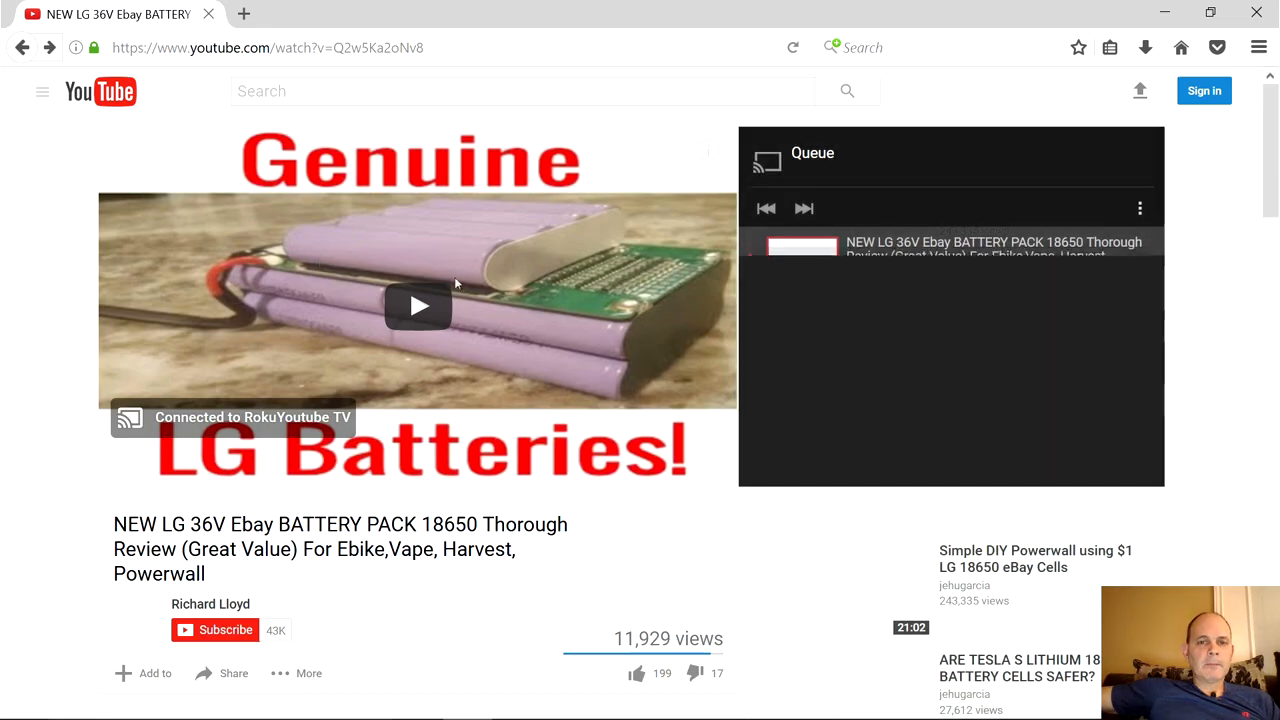
{"action": "left_click", "coordinate": [418, 306]}
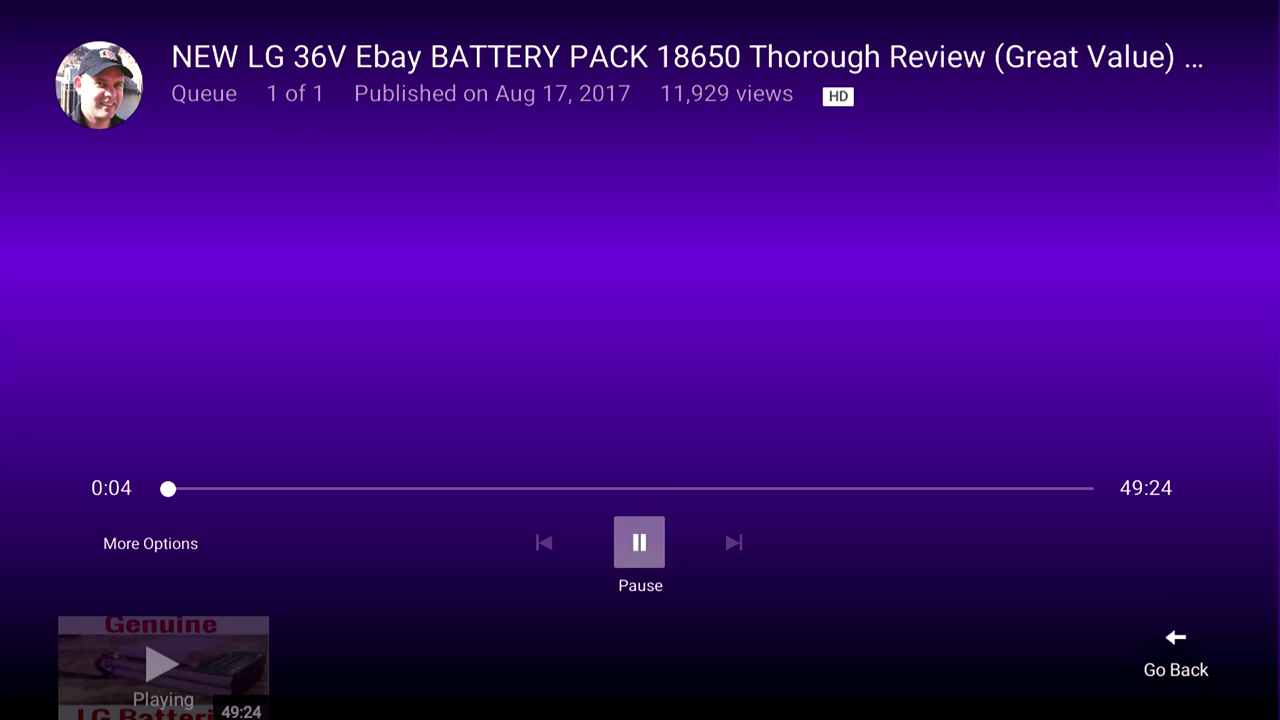
Pause the cast battery pack review on the TV at about 0:05.
{"action": "left_click", "coordinate": [640, 542]}
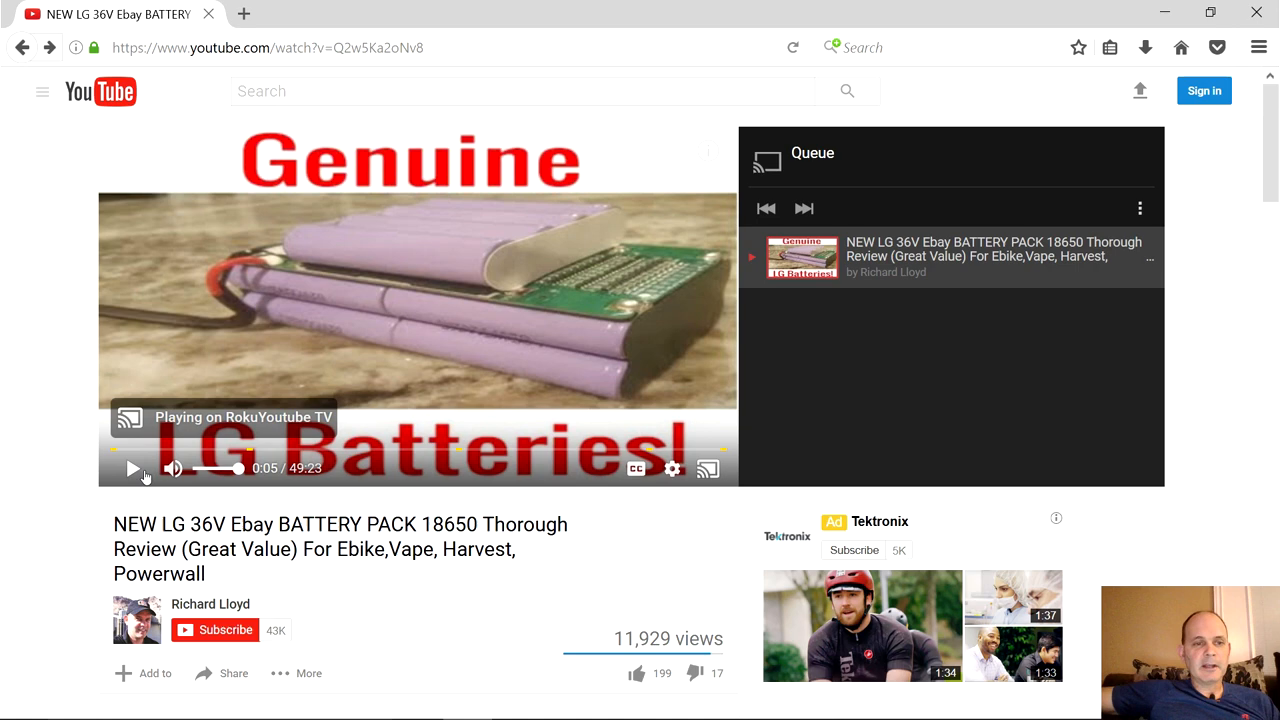
{"action": "mouse_move", "coordinate": [636, 468]}
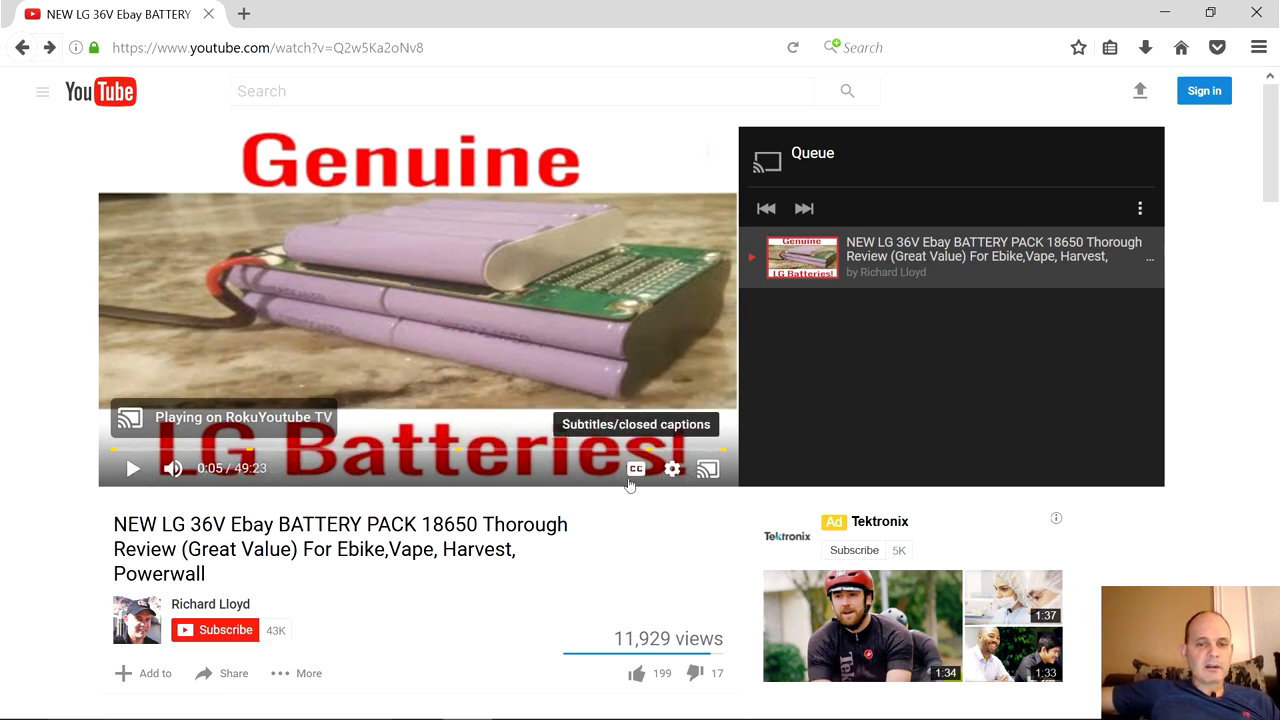
{"action": "mouse_move", "coordinate": [708, 468]}
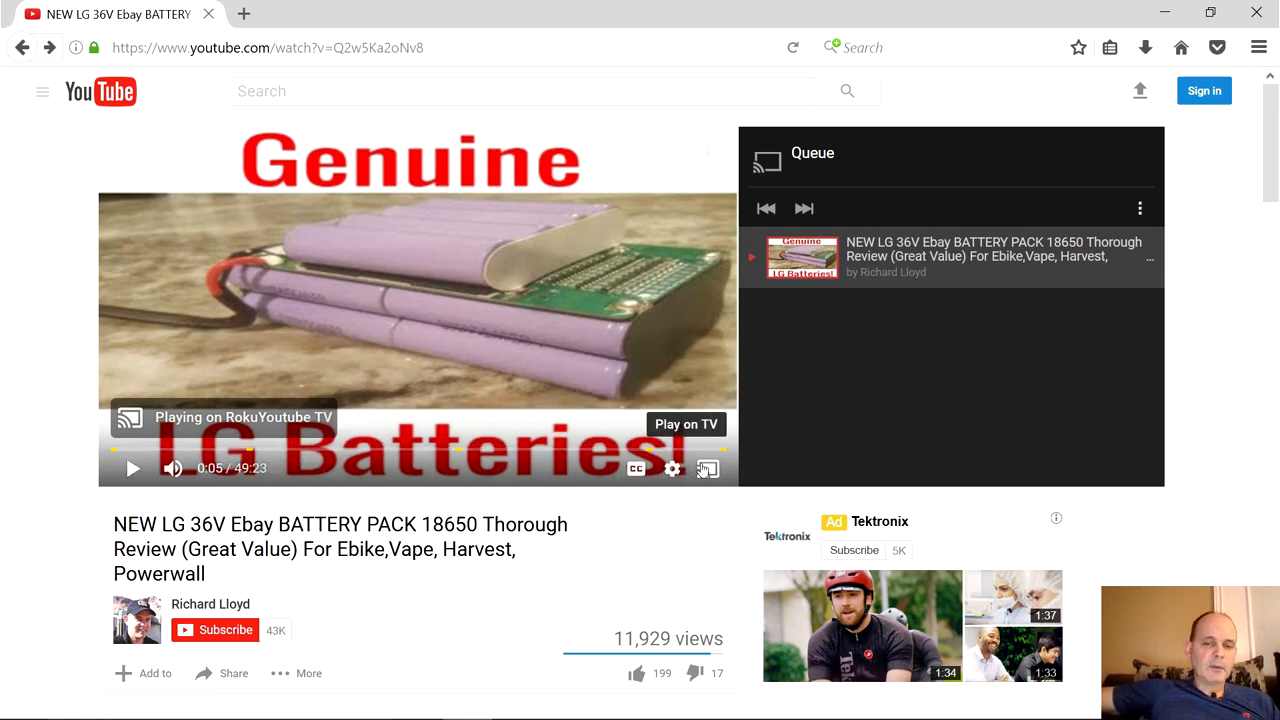
{"action": "mouse_move", "coordinate": [706, 470]}
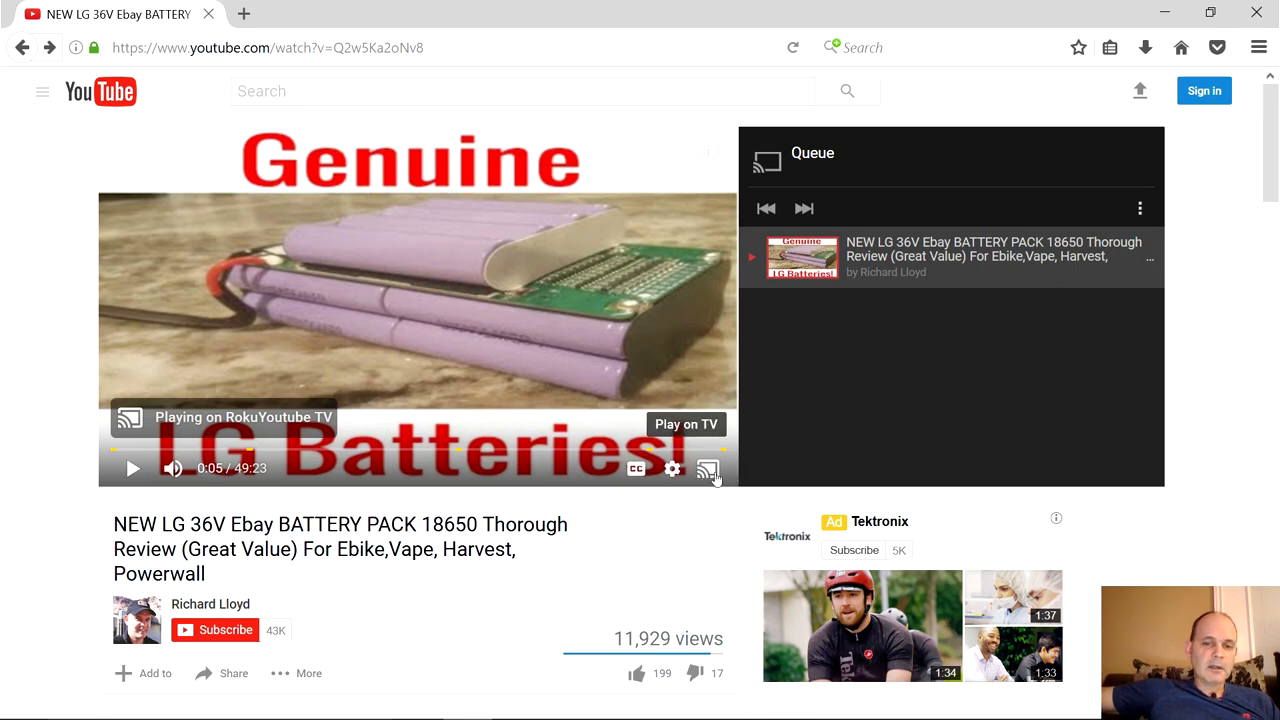
{"action": "mouse_move", "coordinate": [928, 314]}
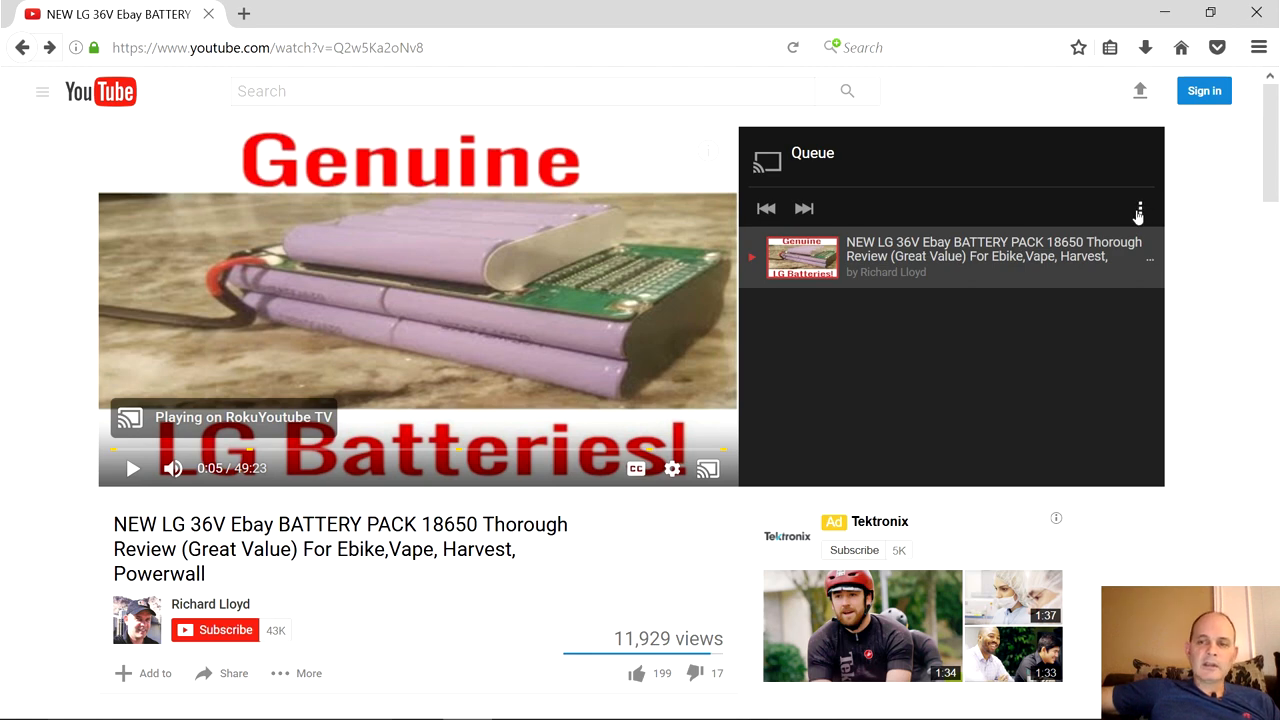
{"action": "mouse_move", "coordinate": [804, 208]}
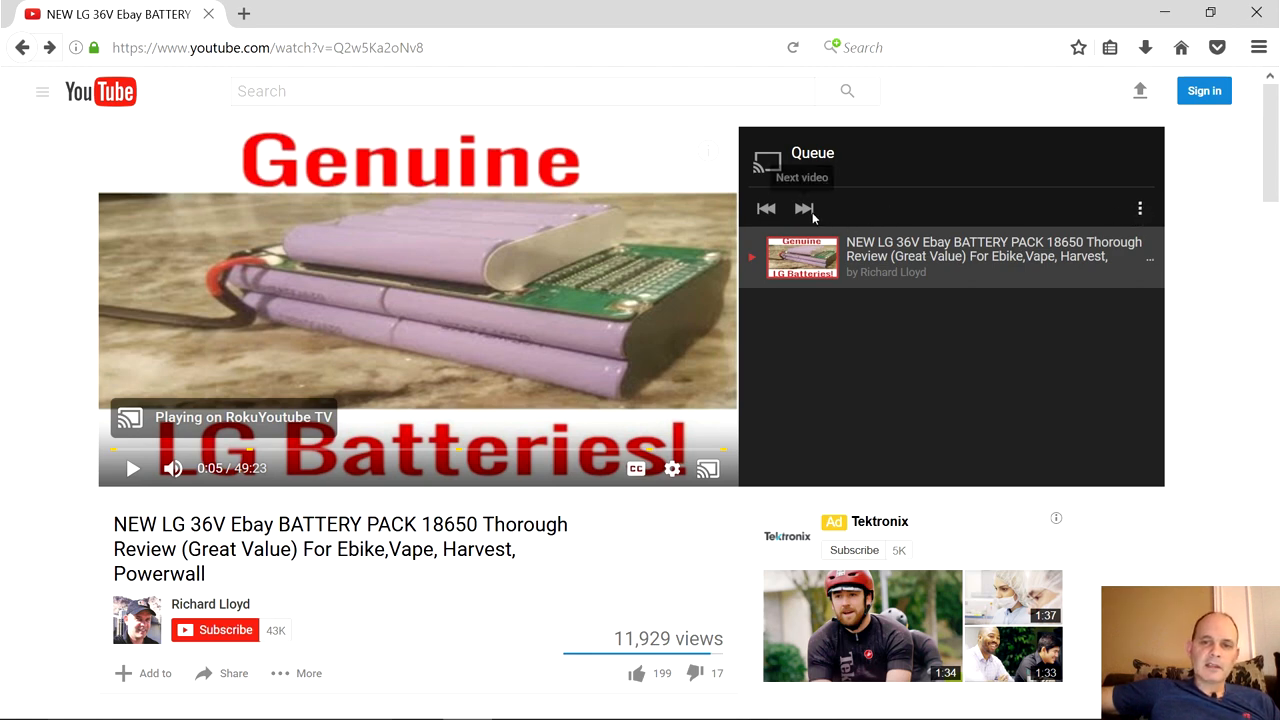
{"action": "mouse_move", "coordinate": [956, 212]}
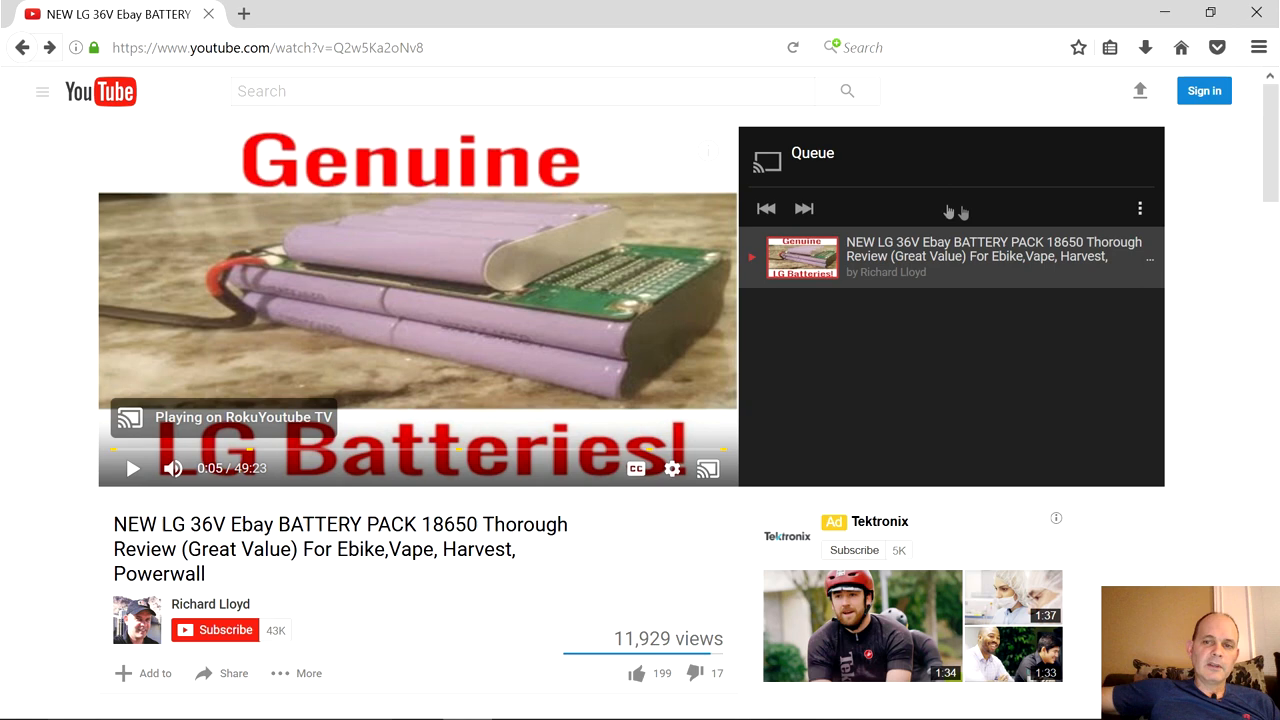
{"action": "left_click", "coordinate": [1140, 208]}
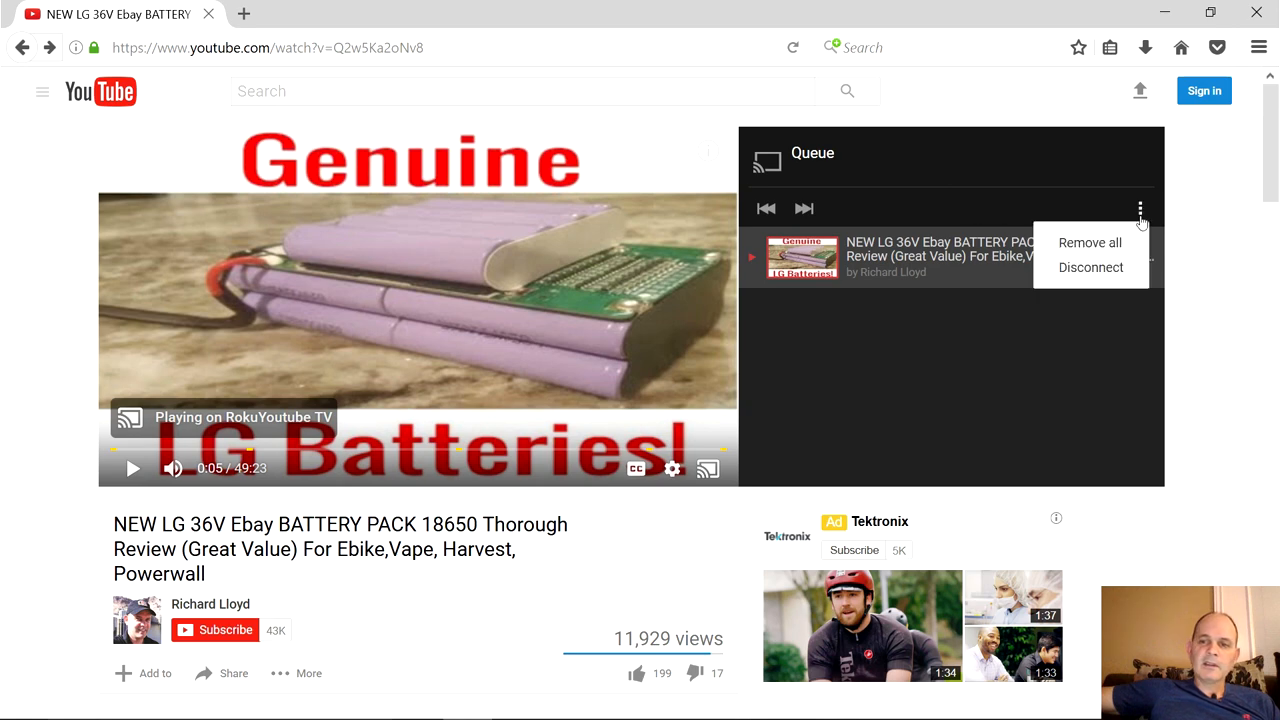
{"action": "mouse_move", "coordinate": [954, 348]}
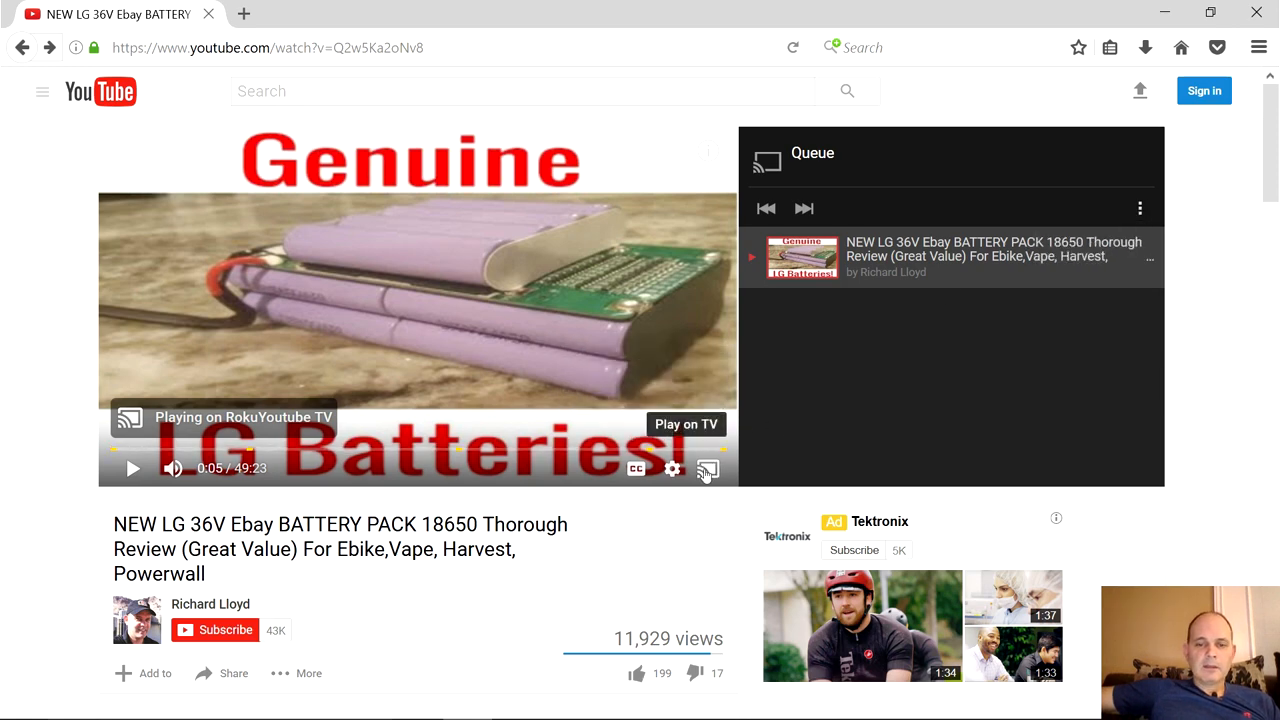
Switch playback to This computer, play, then cast back to RokuYoutube TV.
{"action": "left_click", "coordinate": [708, 468]}
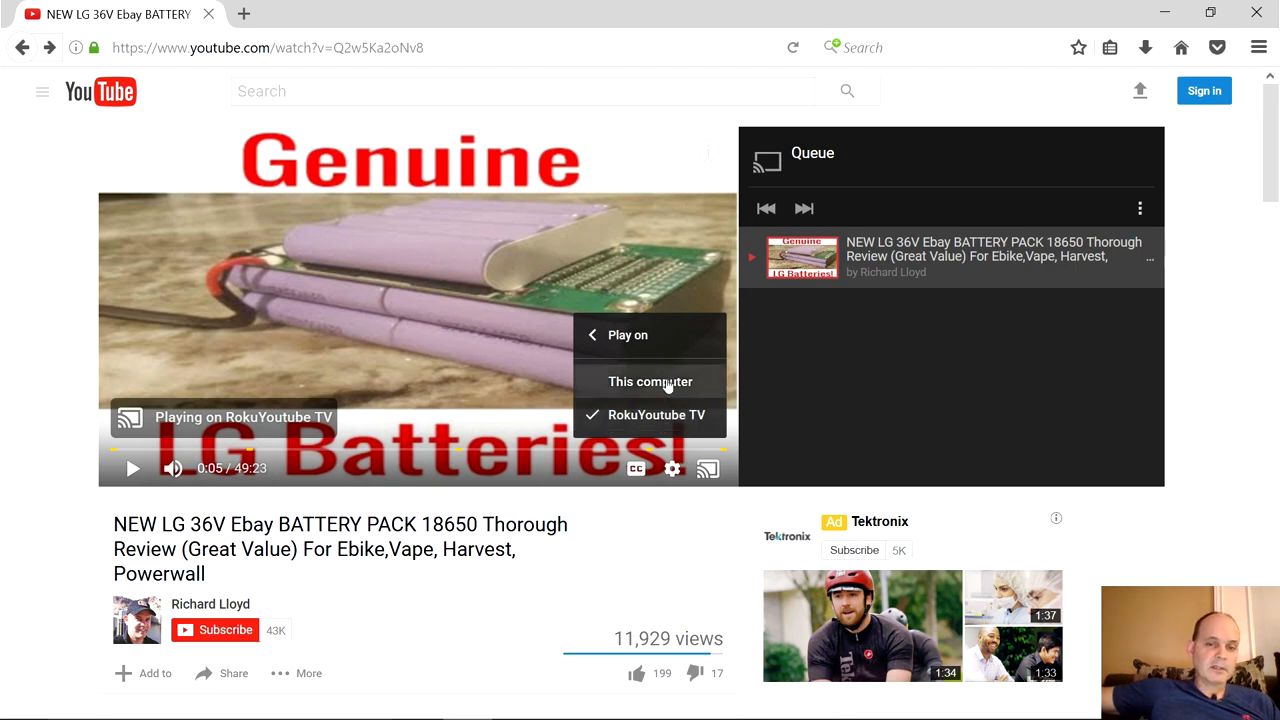
{"action": "left_click", "coordinate": [650, 380]}
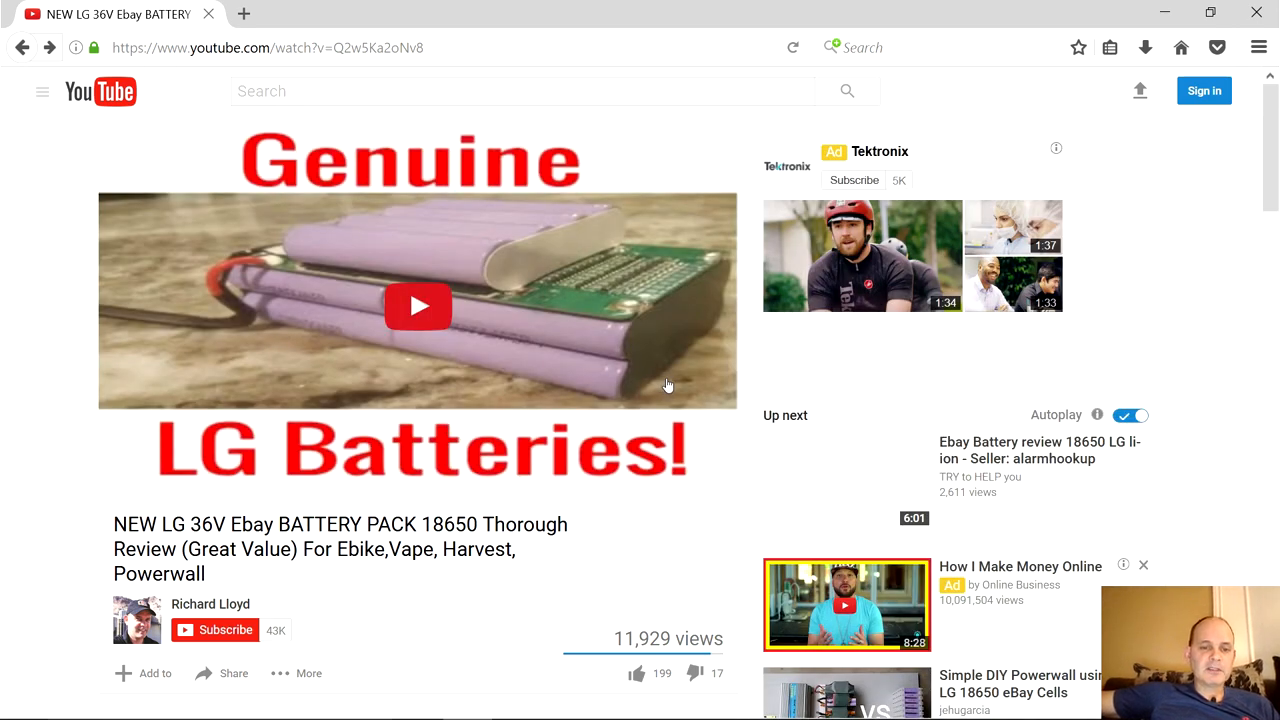
{"action": "left_click", "coordinate": [416, 306]}
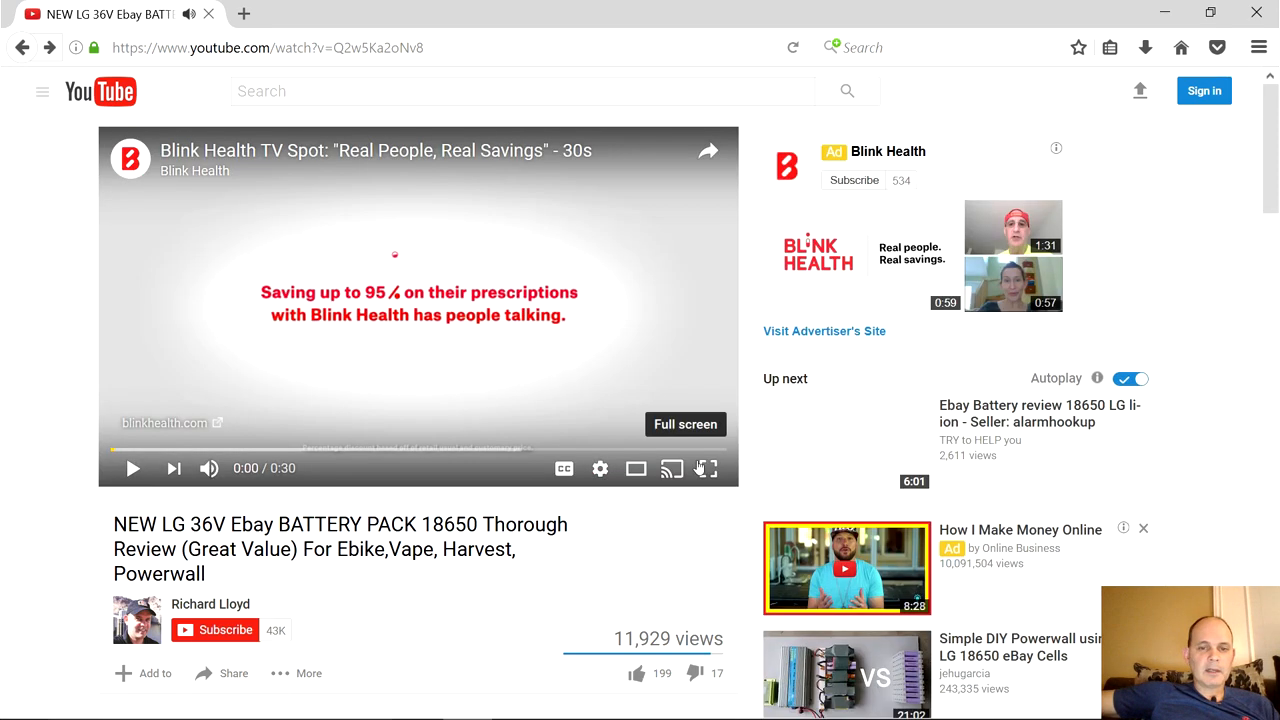
{"action": "left_click", "coordinate": [672, 468]}
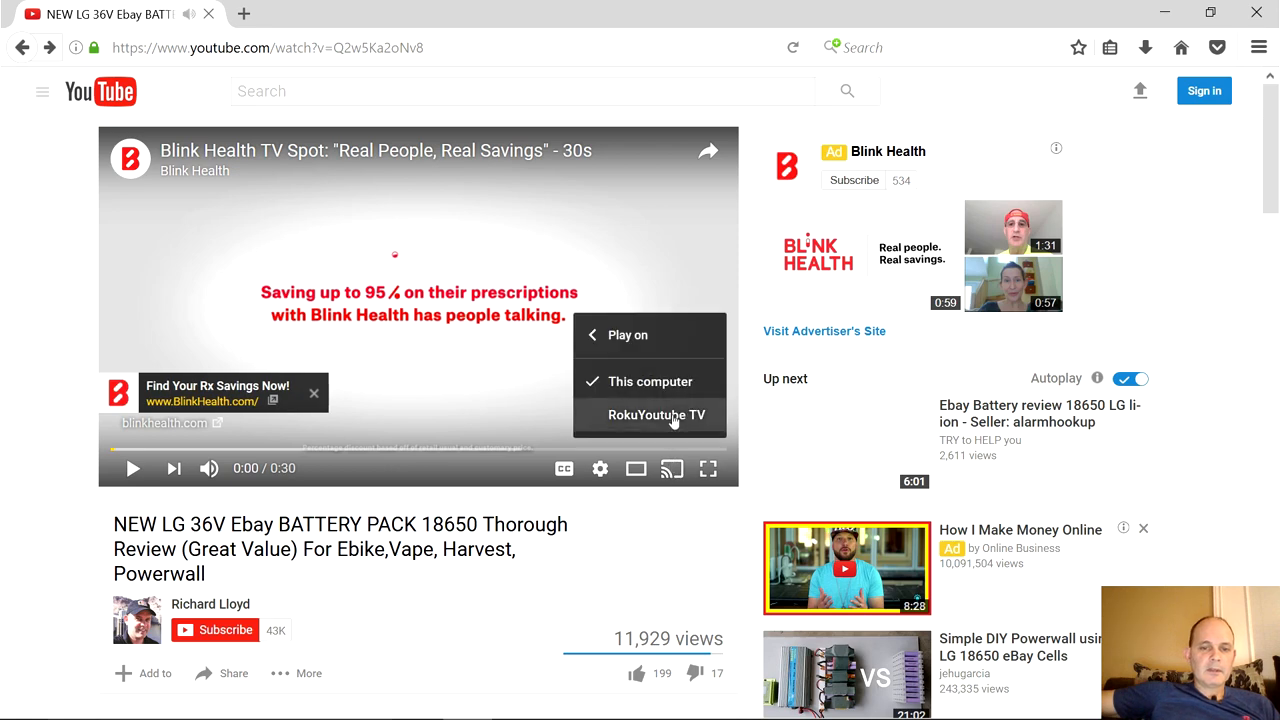
{"action": "left_click", "coordinate": [656, 414]}
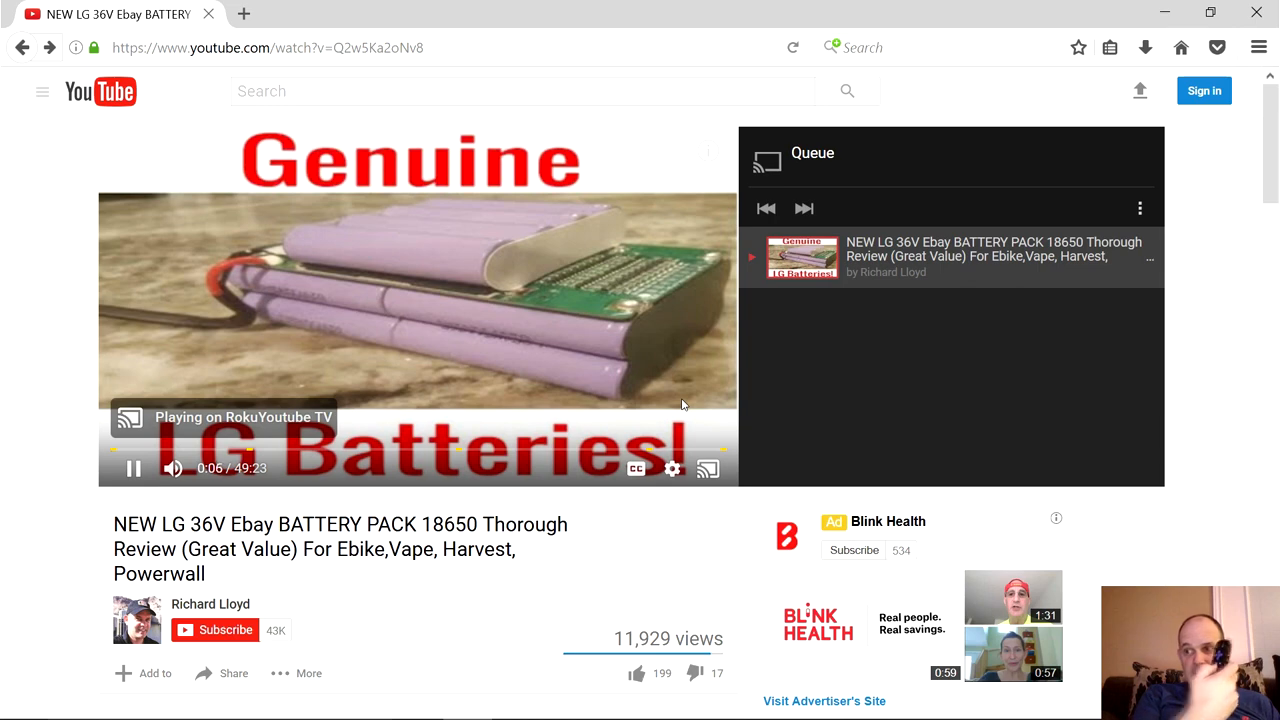
Pause the battery pack review on RokuYoutube TV at 0:06.
{"action": "left_click", "coordinate": [132, 468]}
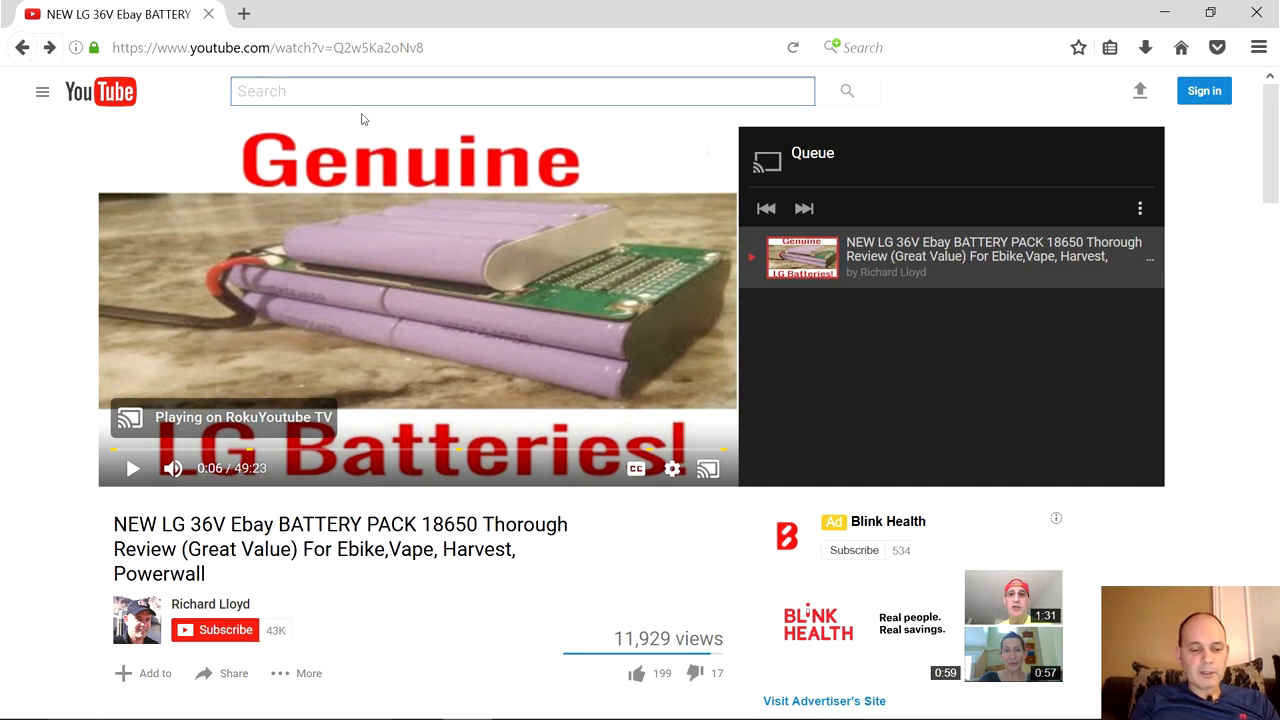
Enter the query '36v LG' in the YouTube search box, bringing up matching suggestions.
{"action": "type", "text": "36v"}
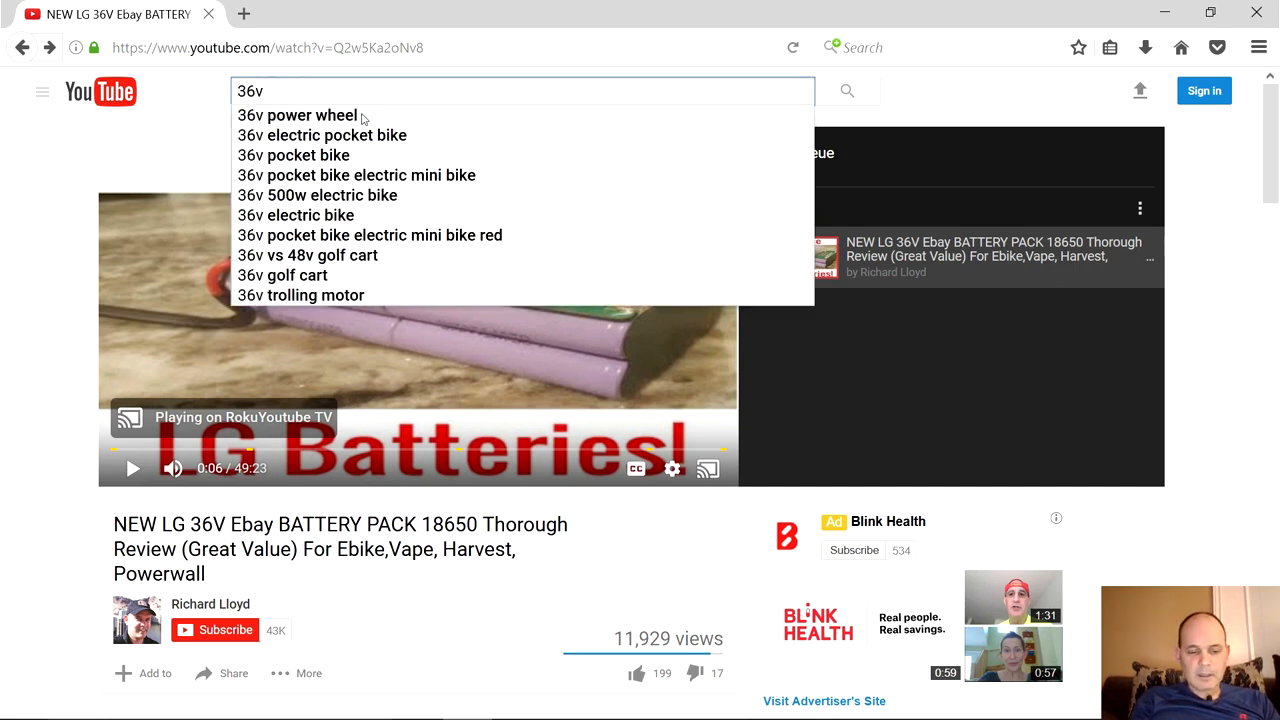
{"action": "type", "text": "LG"}
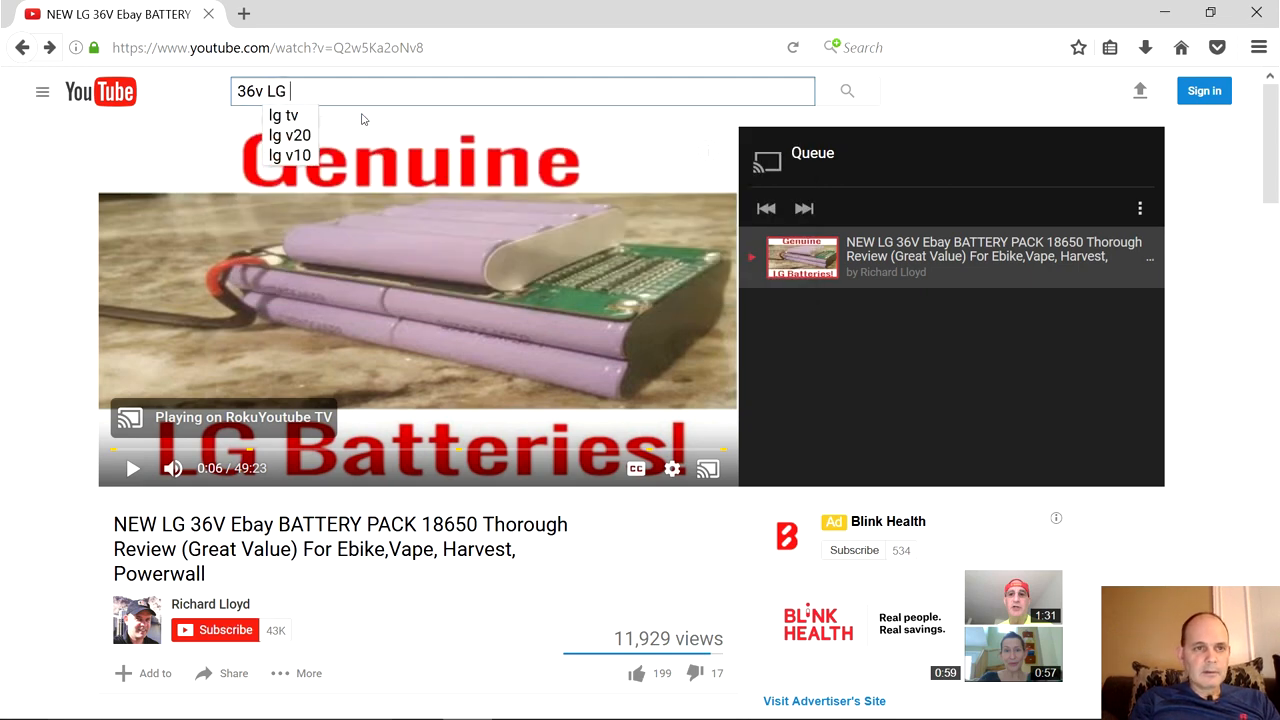